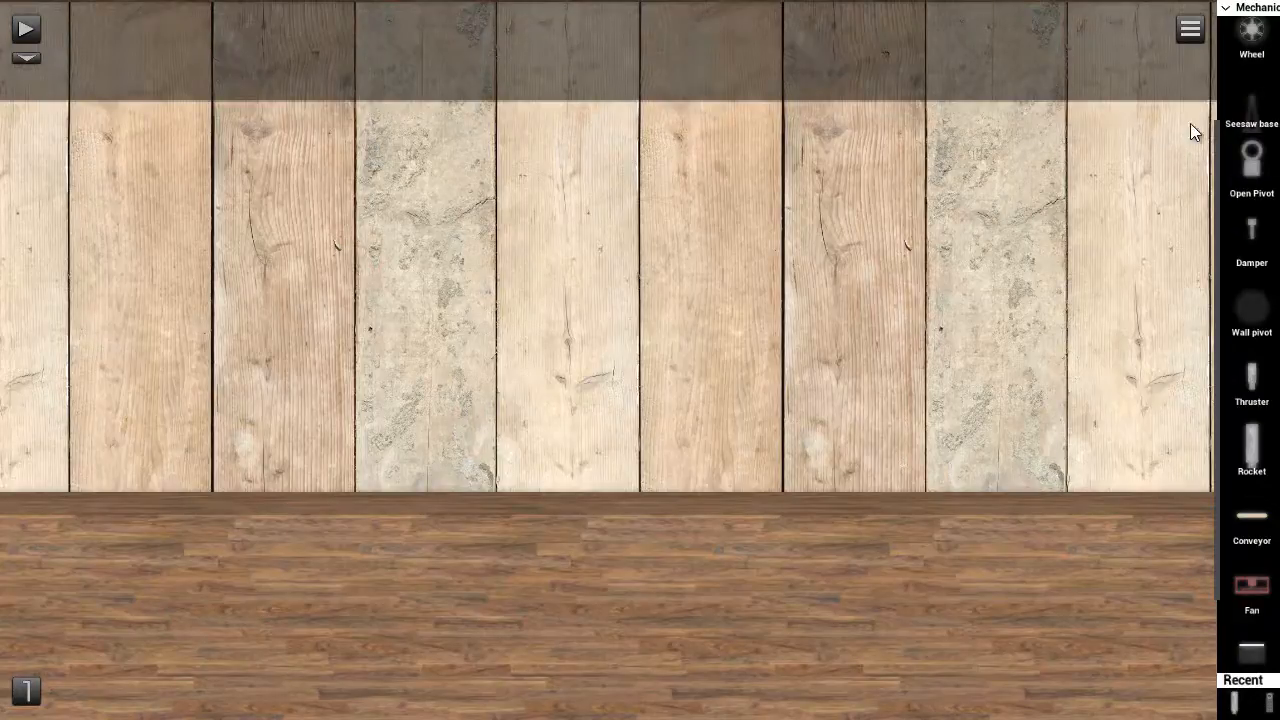
Step: Switch the side palette to the Signal-i1o1 component category
left_click(1244, 8)
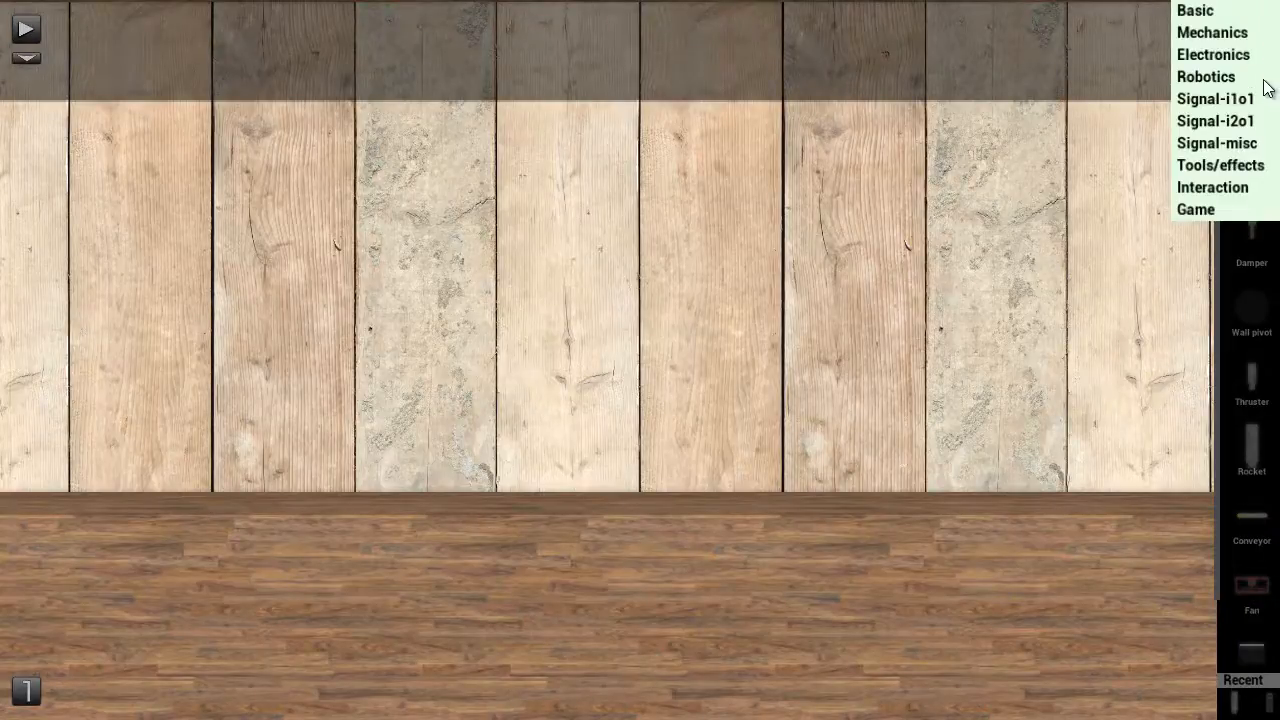
left_click(1216, 98)
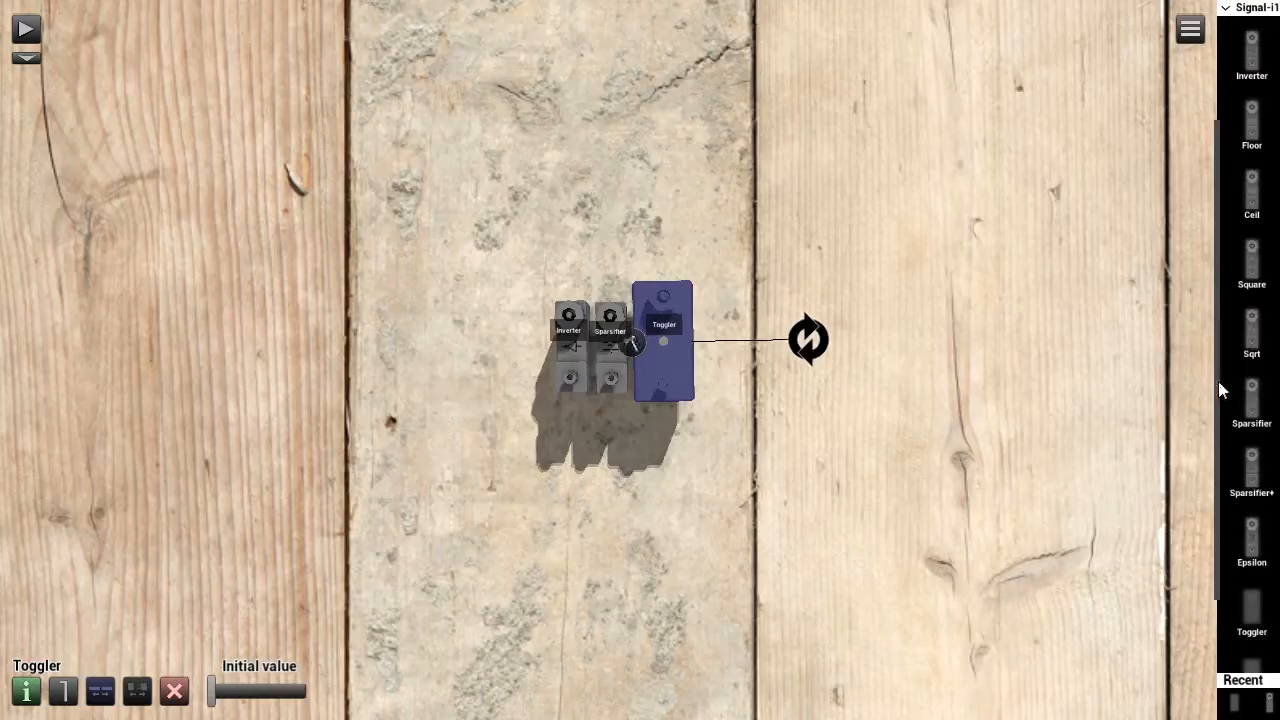
Step: Scroll through the signal palettes while dragging XOR, OR, AND, NAND and IF gates into the row
scroll("down", 3)
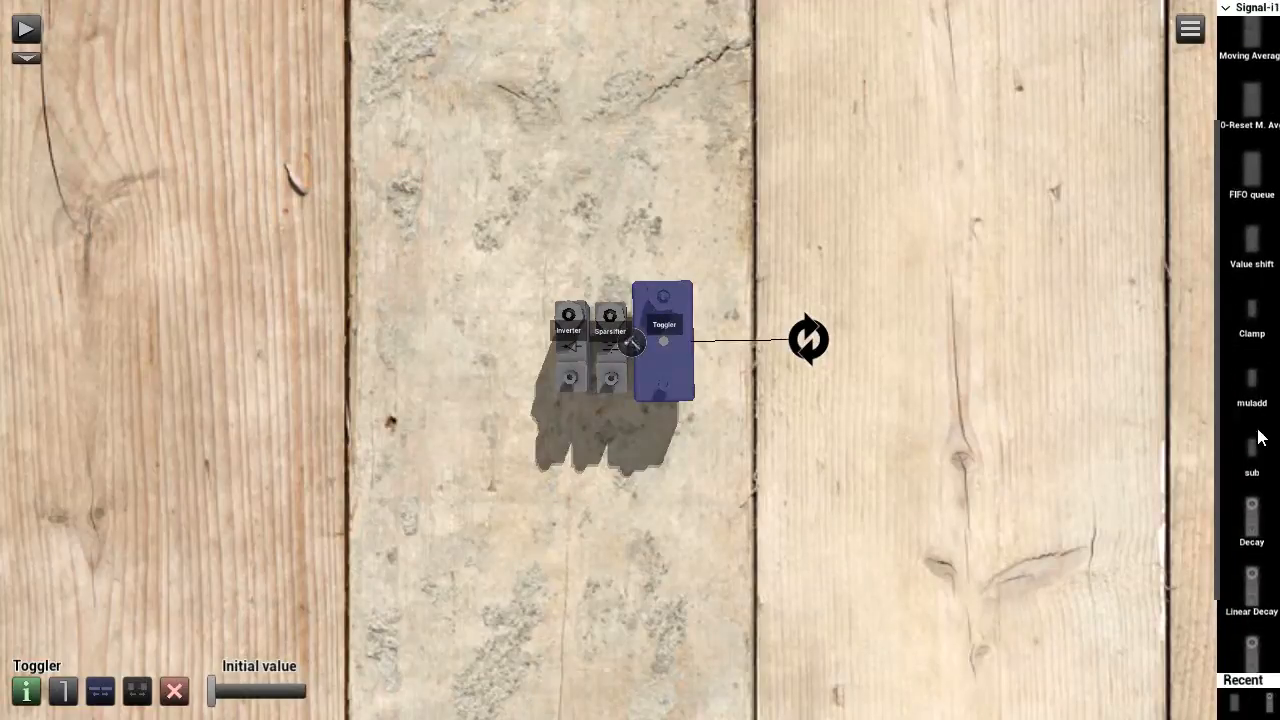
scroll("down", 3)
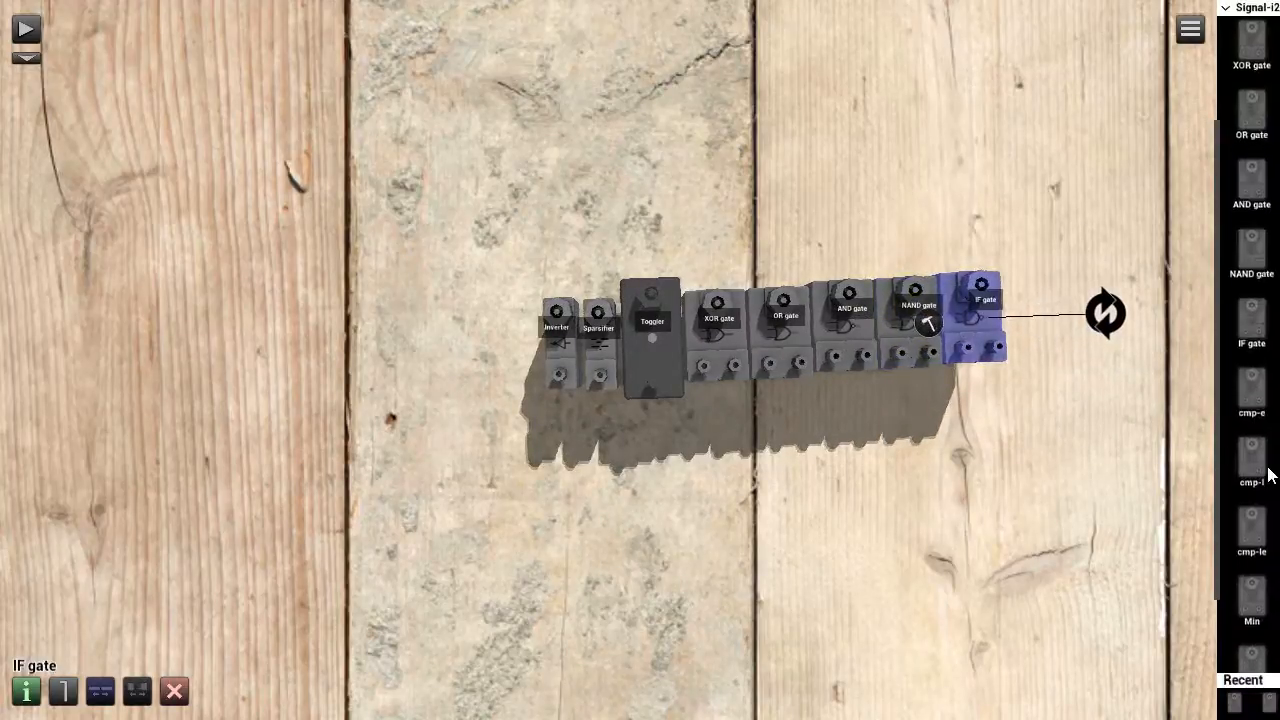
scroll("down", 3)
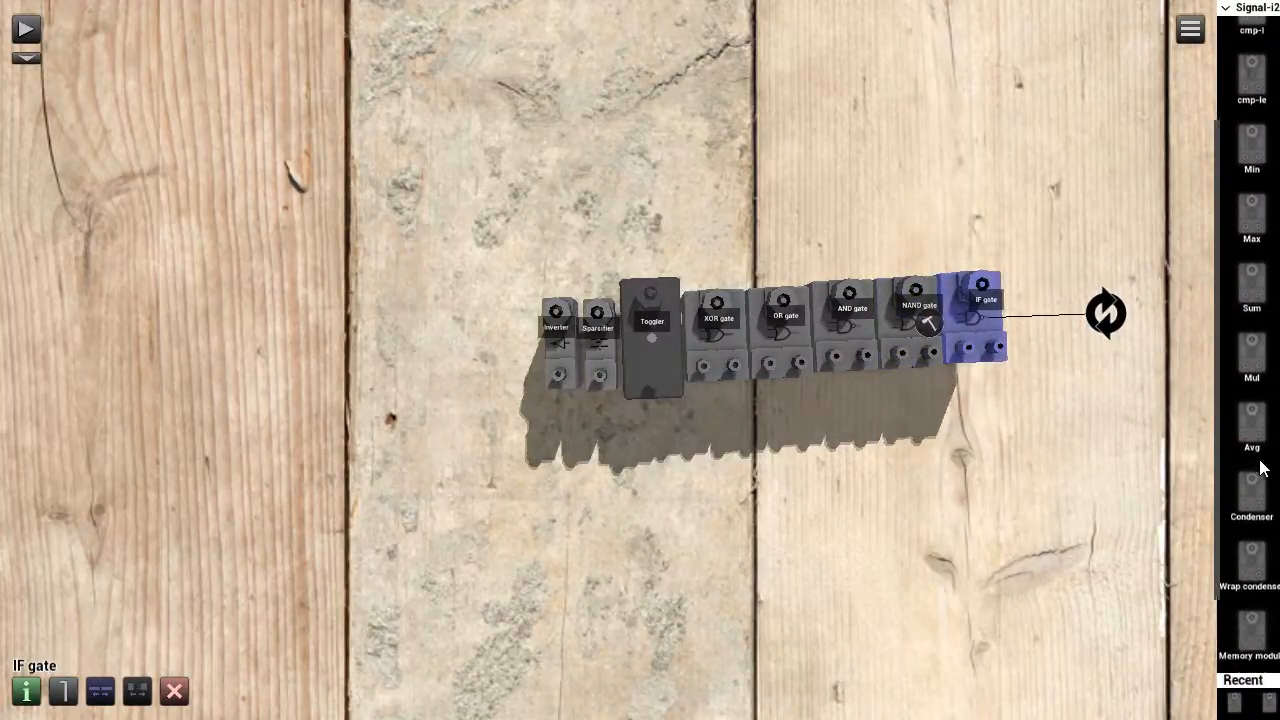
scroll("down", 3)
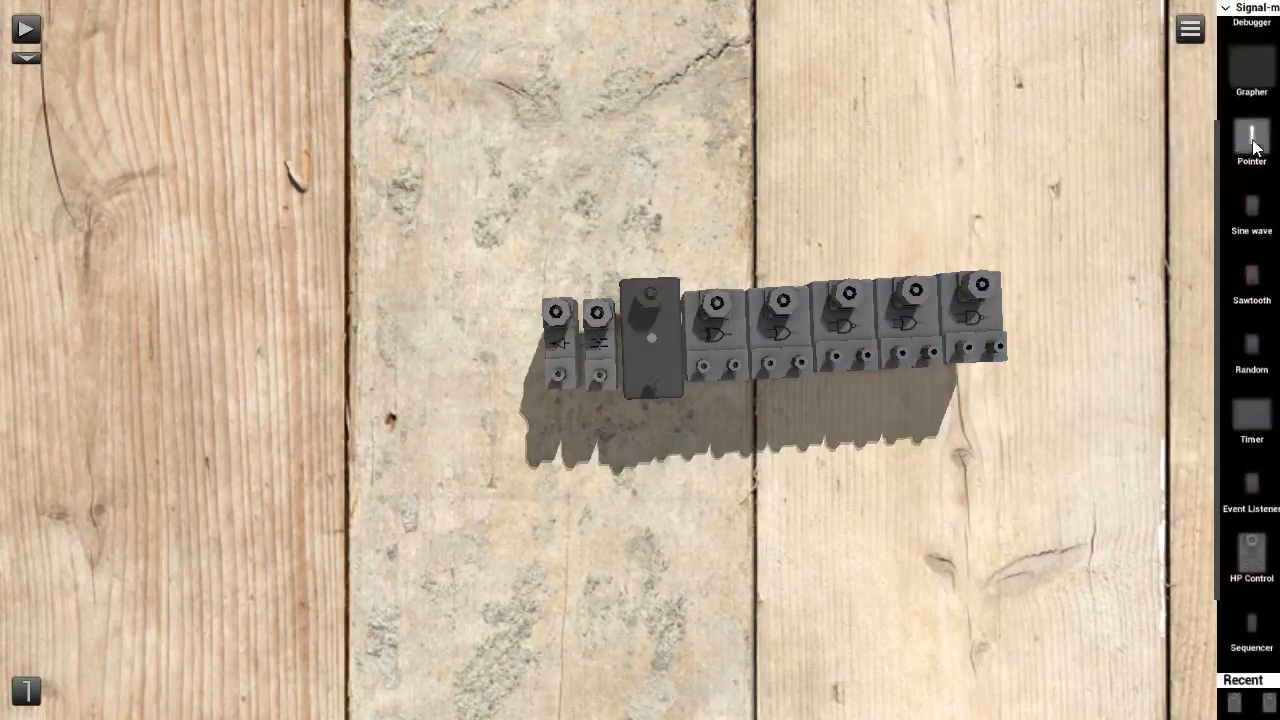
scroll("down", 3)
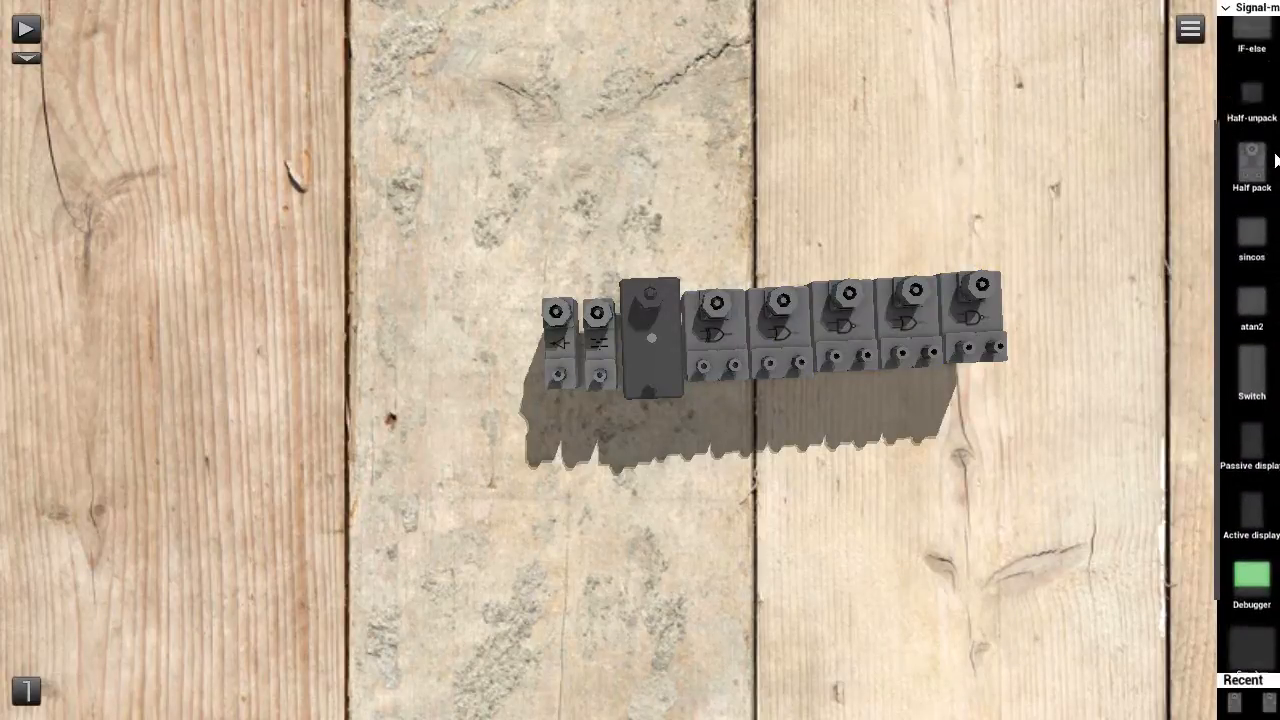
scroll("down", 3)
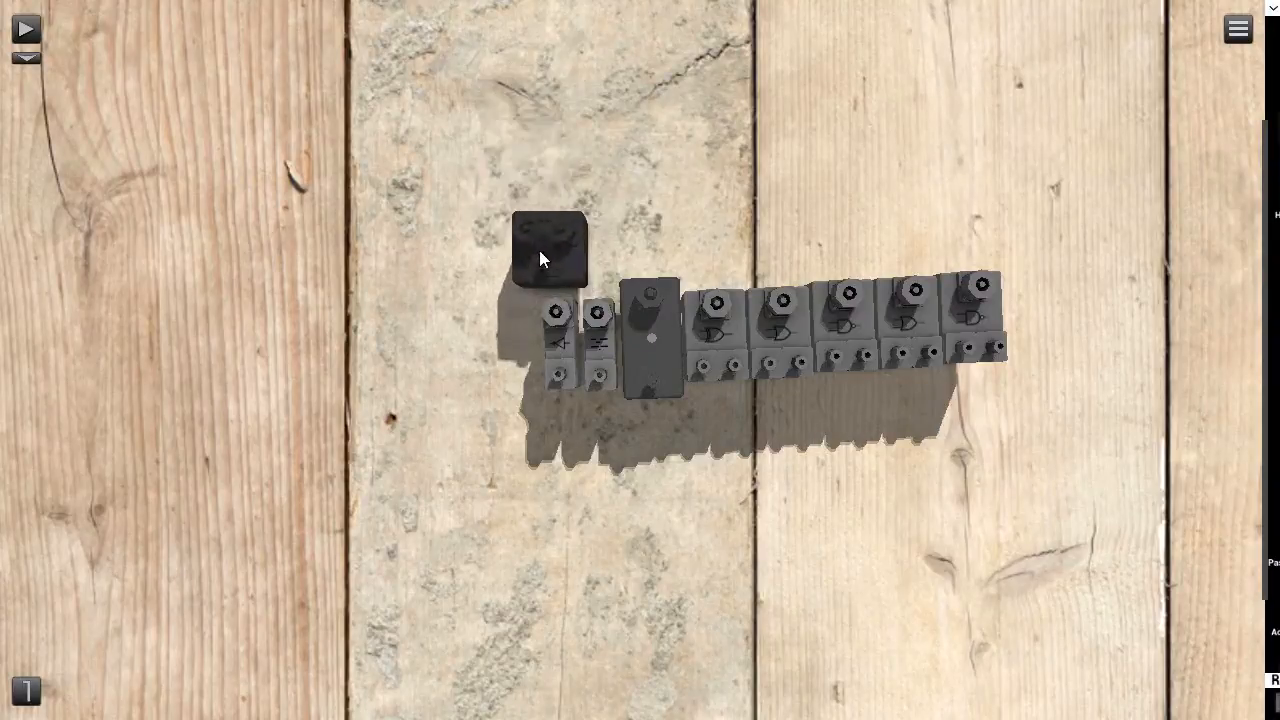
Step: Place a Y-splitter above the inverter, add an if-else gate, and pick a grapher to place
left_click(548, 248)
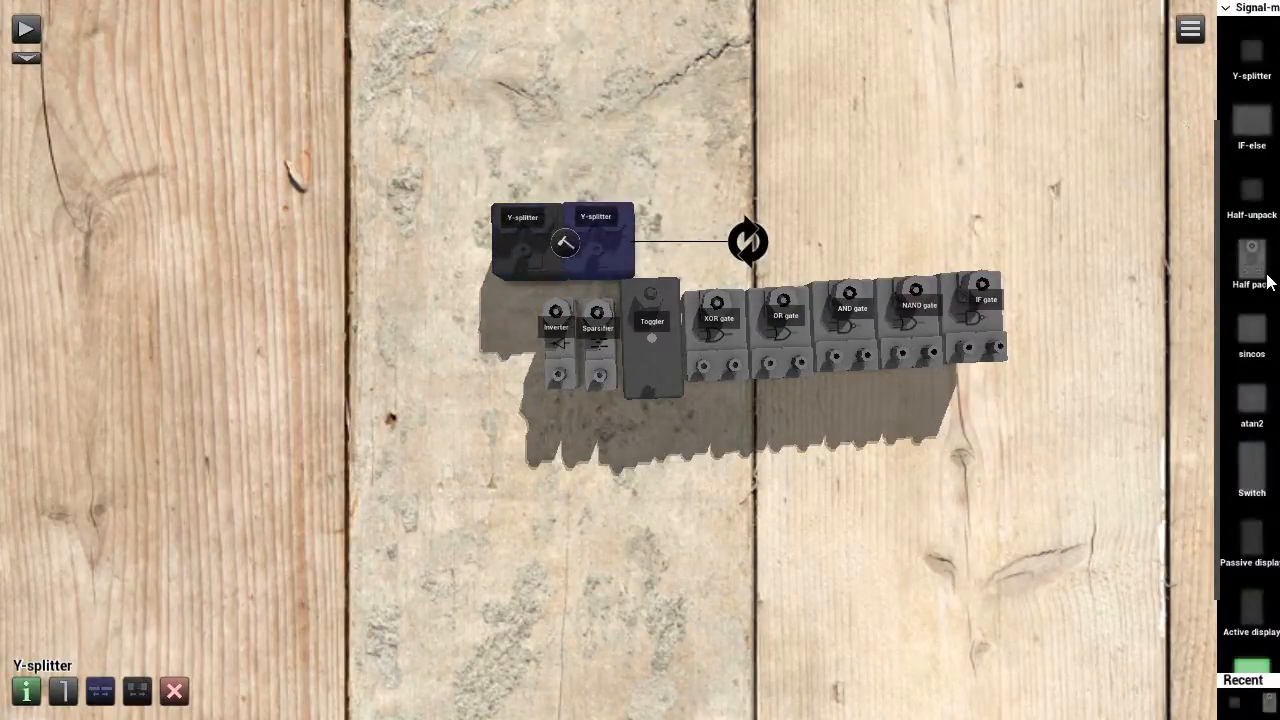
left_click(1252, 124)
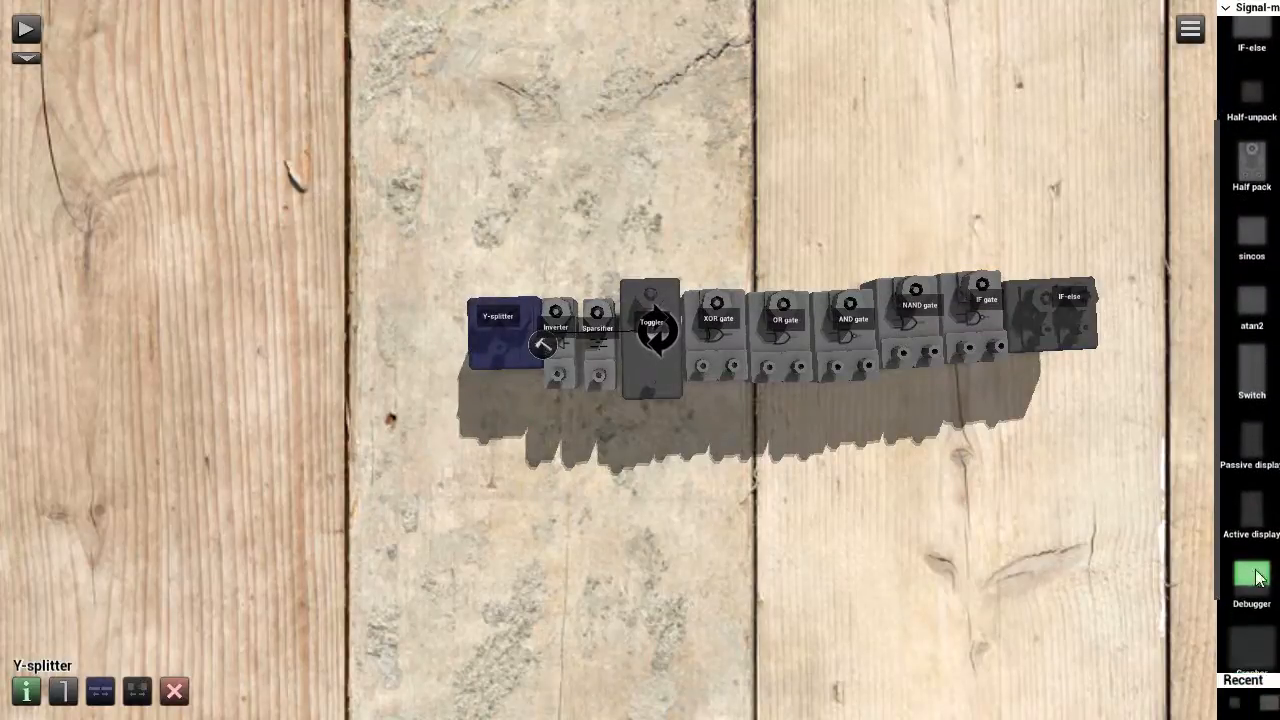
left_click(1252, 576)
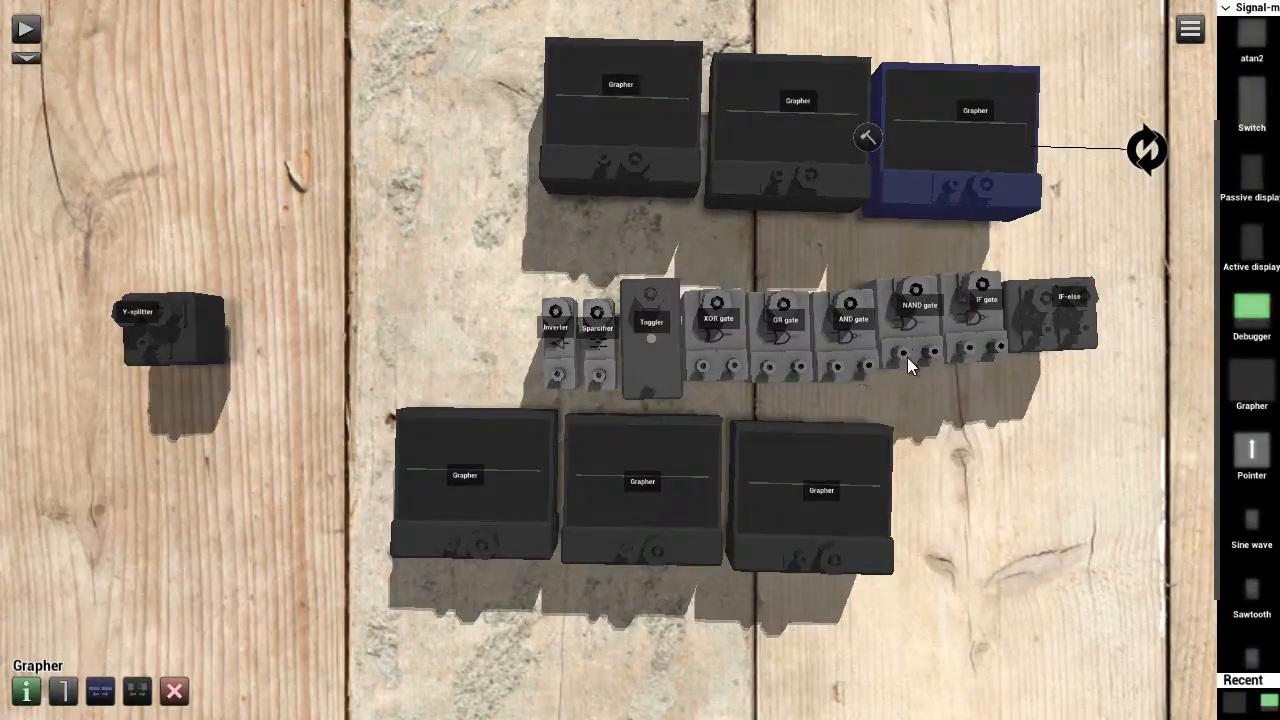
mouse_move(1256, 398)
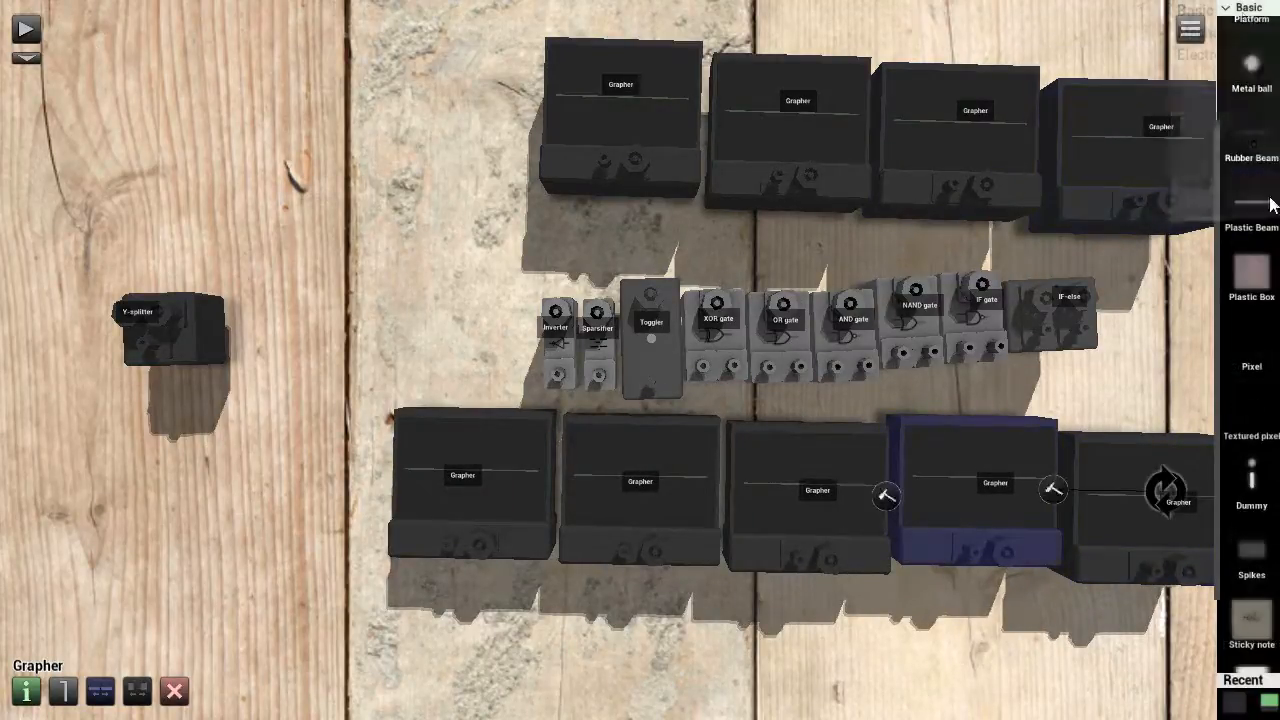
Step: Widen the breadboard with its Width slider so it covers all gates and graphers
scroll("down", 3)
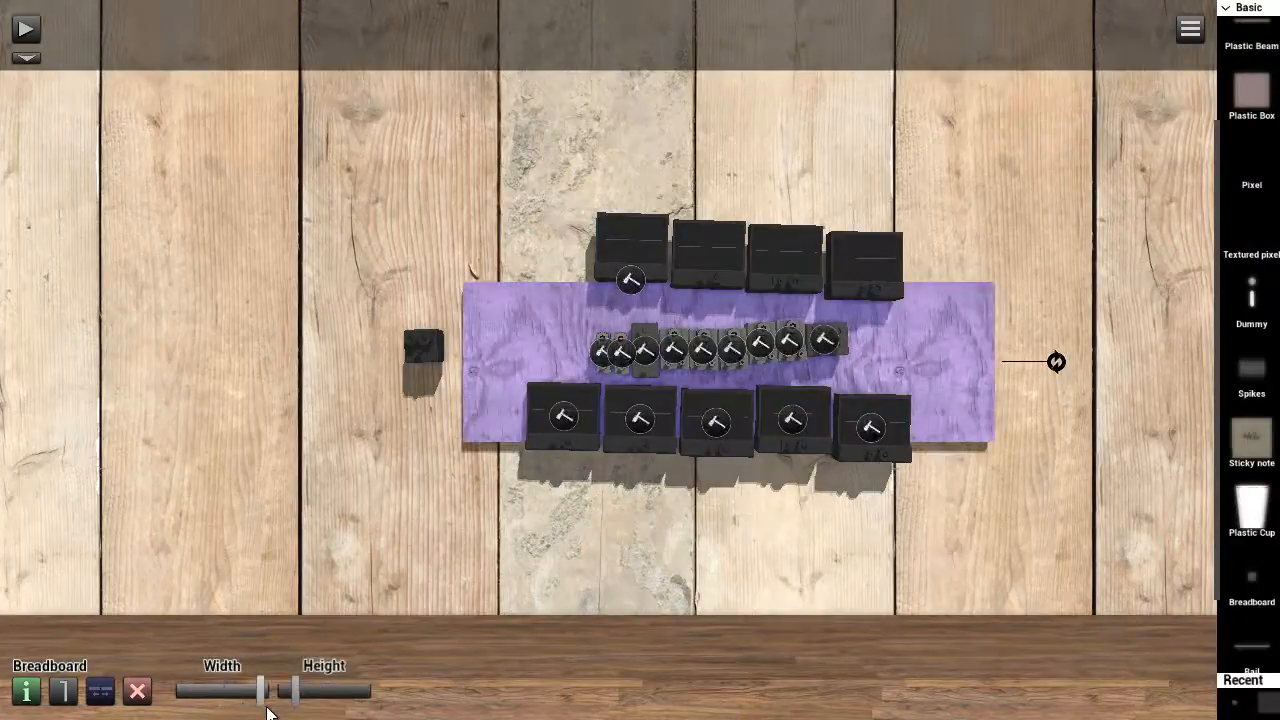
left_click_drag(290, 690, 350, 690)
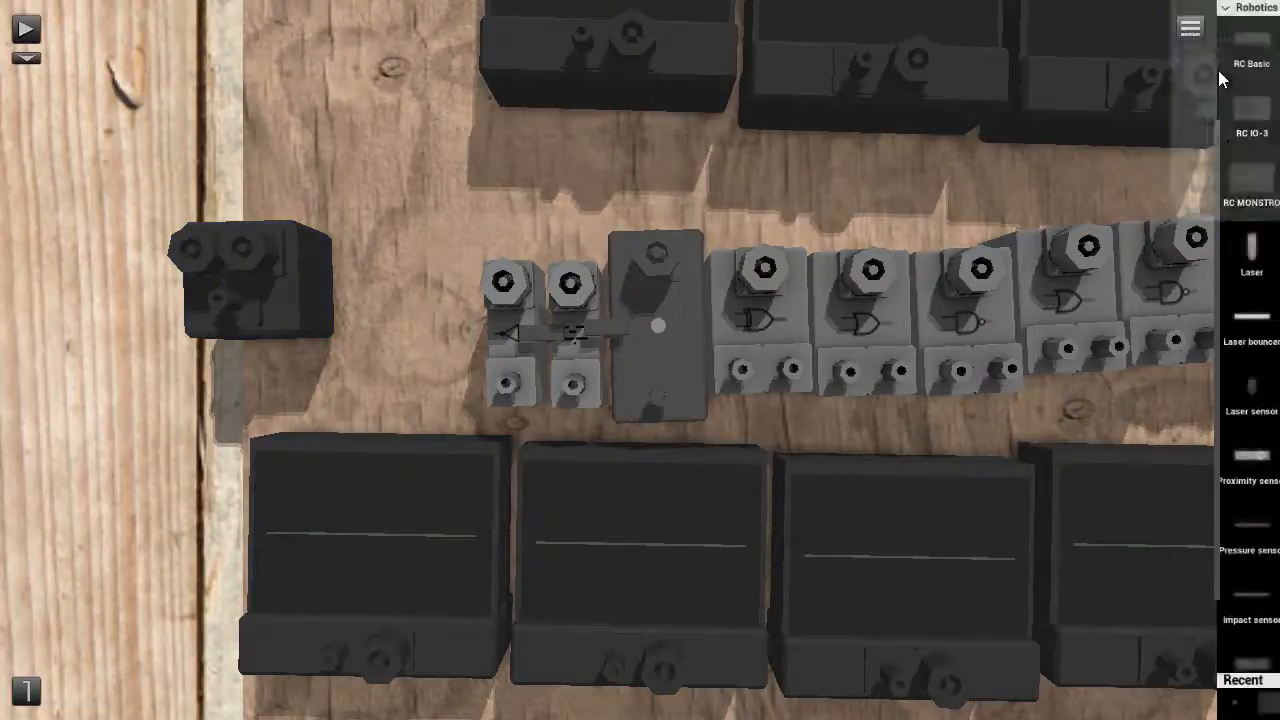
Step: Scroll the Robotics palette to reach the RC Micro and RC Basic controllers
scroll("down", 3)
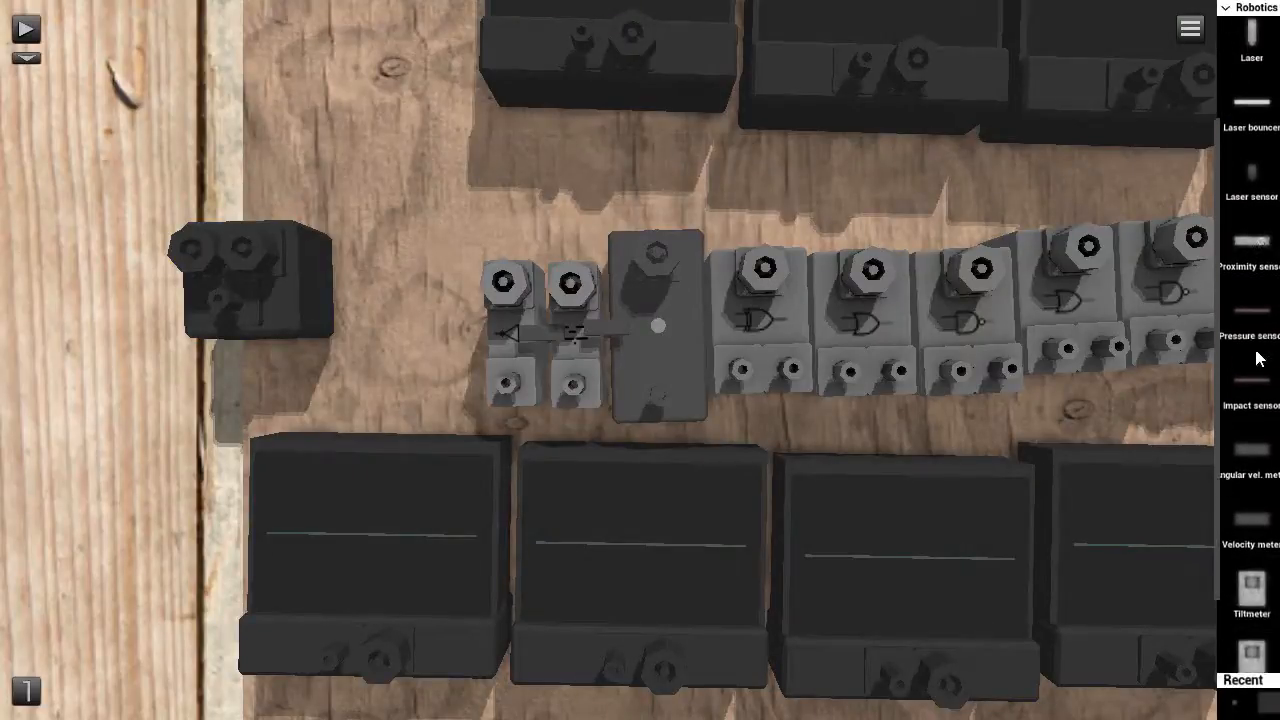
scroll("down", 3)
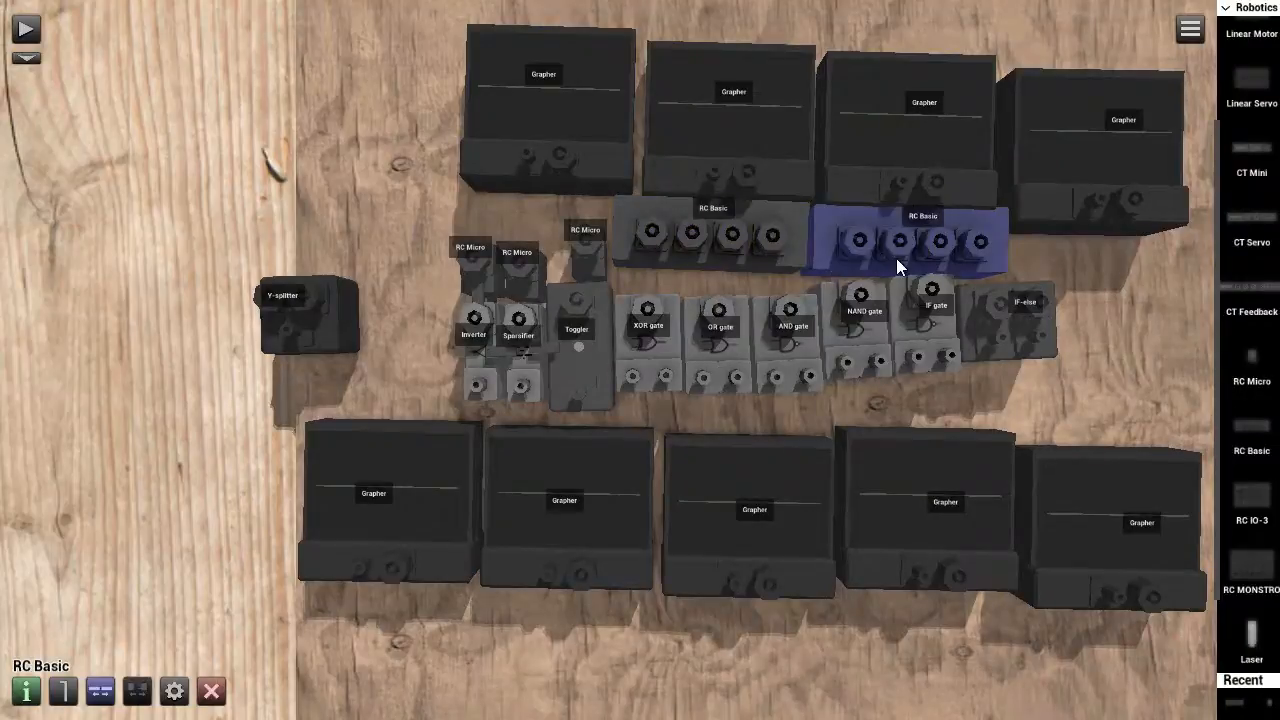
mouse_move(684, 336)
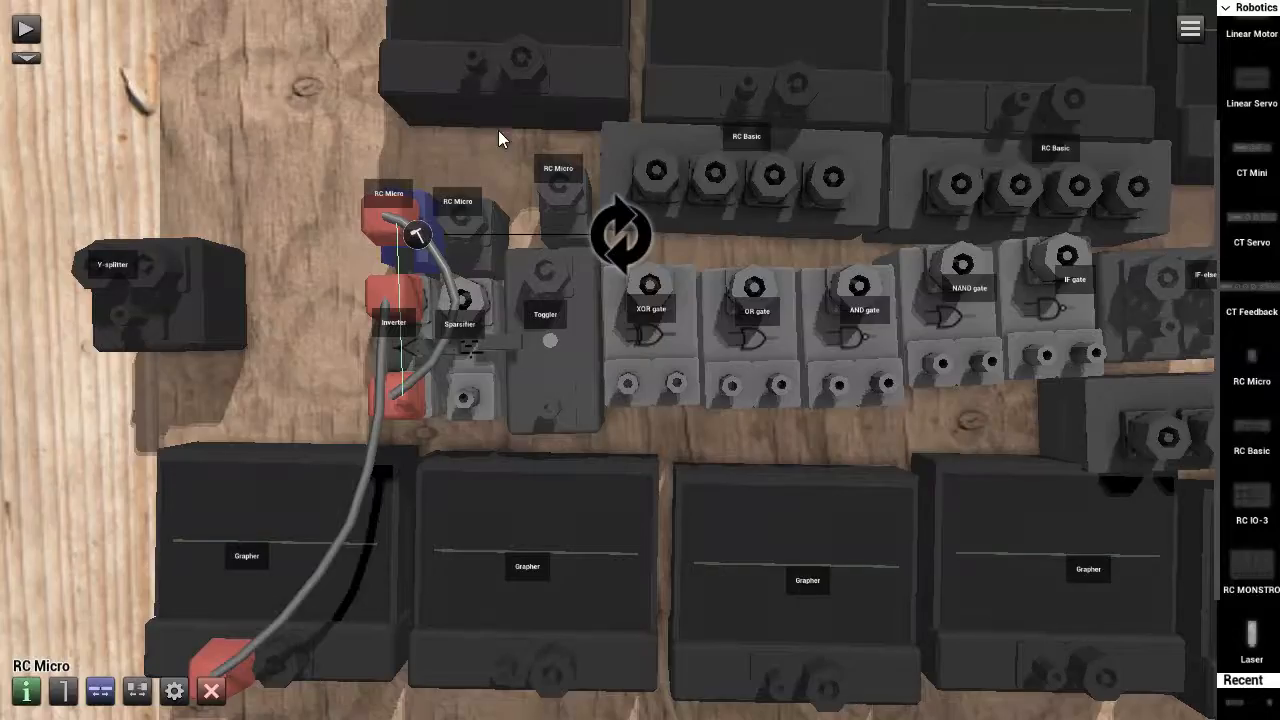
Step: Start cabling the RC Micro to the inverter with the connection tool
left_click(26, 28)
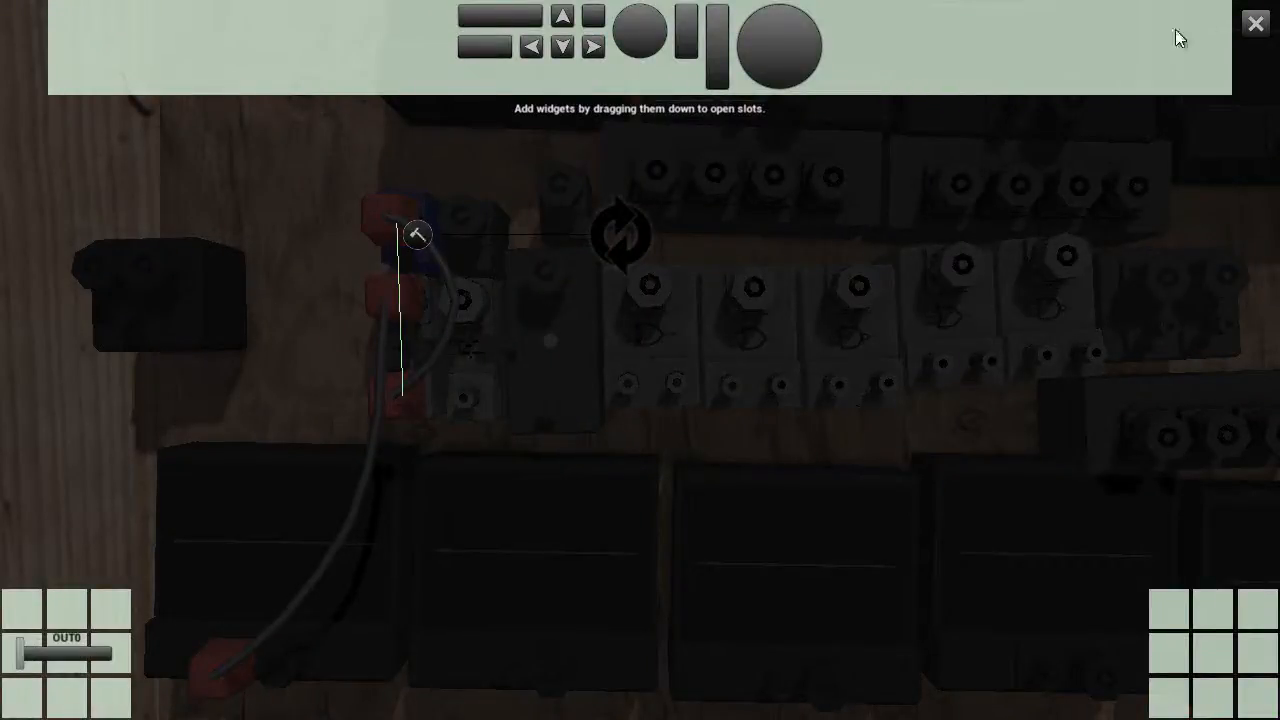
Step: Close the RC widget panel and drag the OUT0 slider so the first grapher plots the changing signal
left_click(1256, 24)
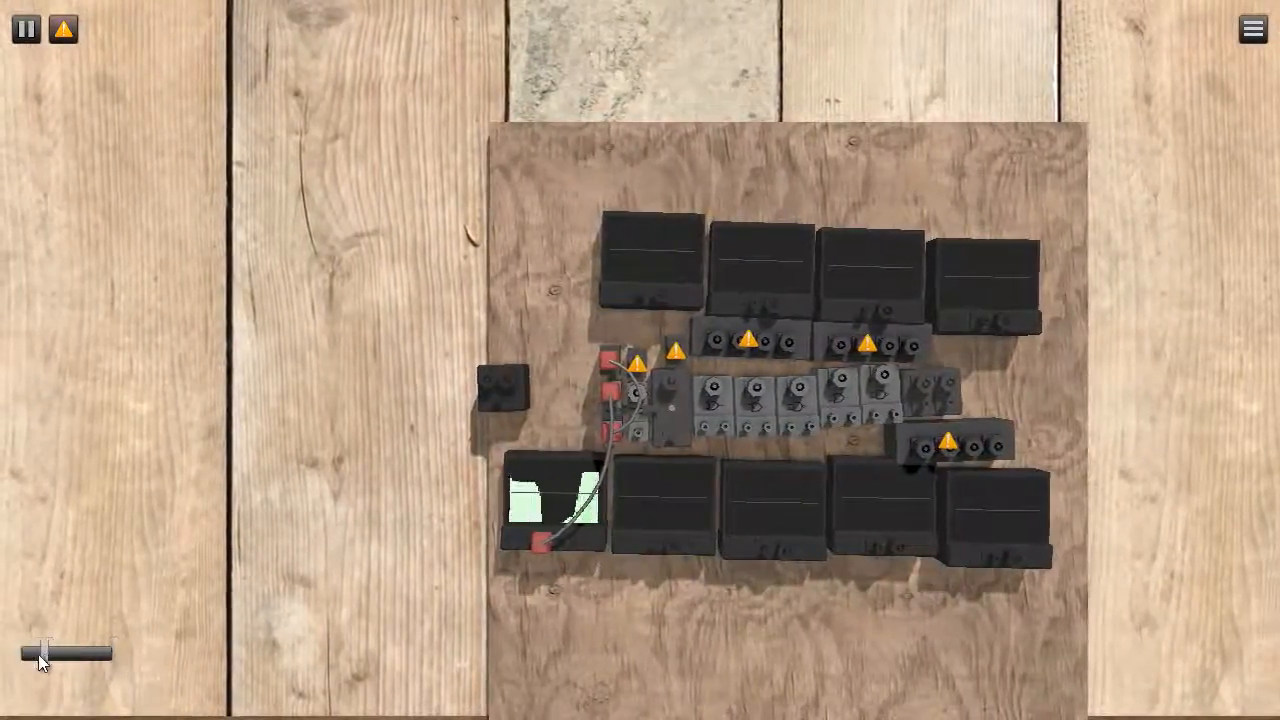
left_click_drag(40, 652, 96, 652)
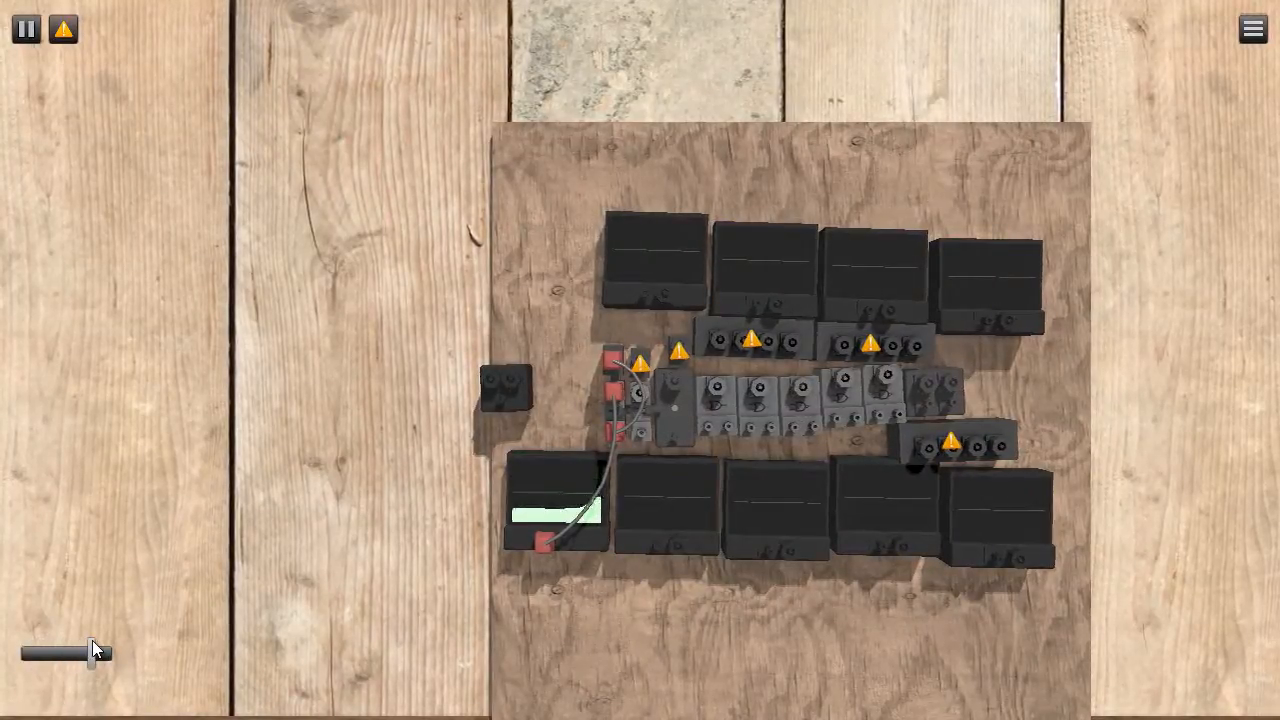
left_click_drag(64, 654, 110, 654)
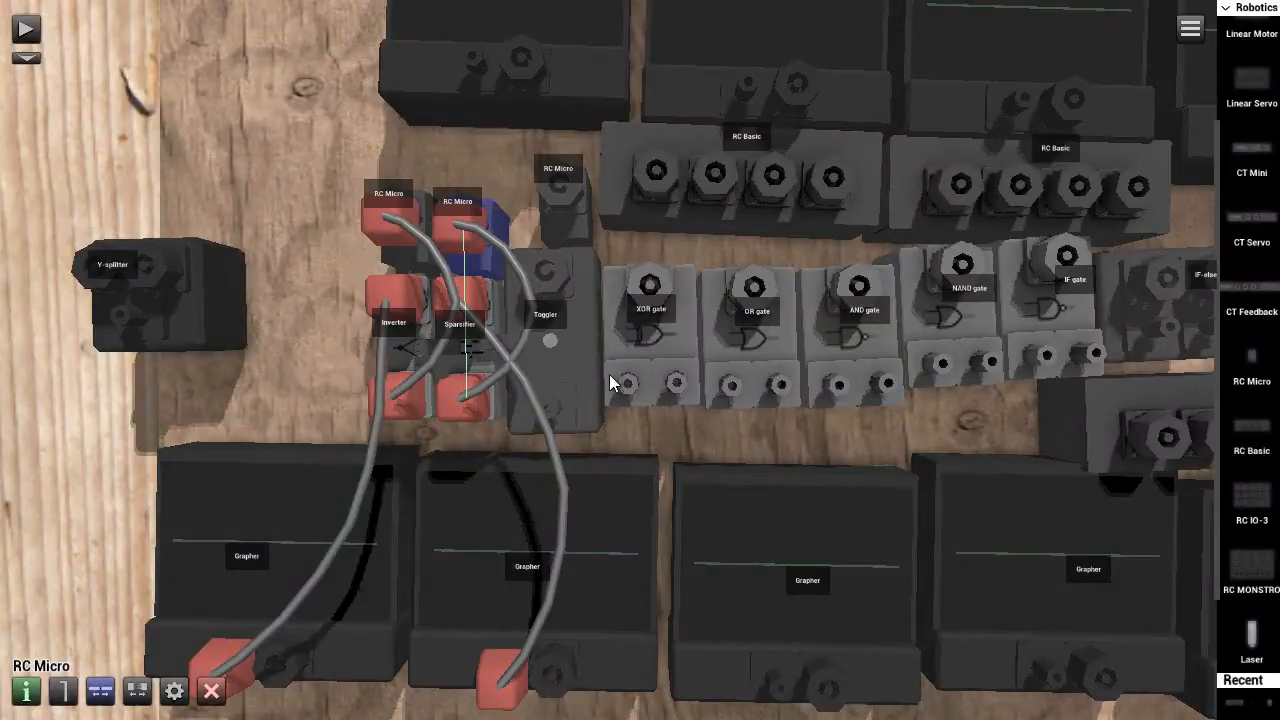
mouse_move(490, 392)
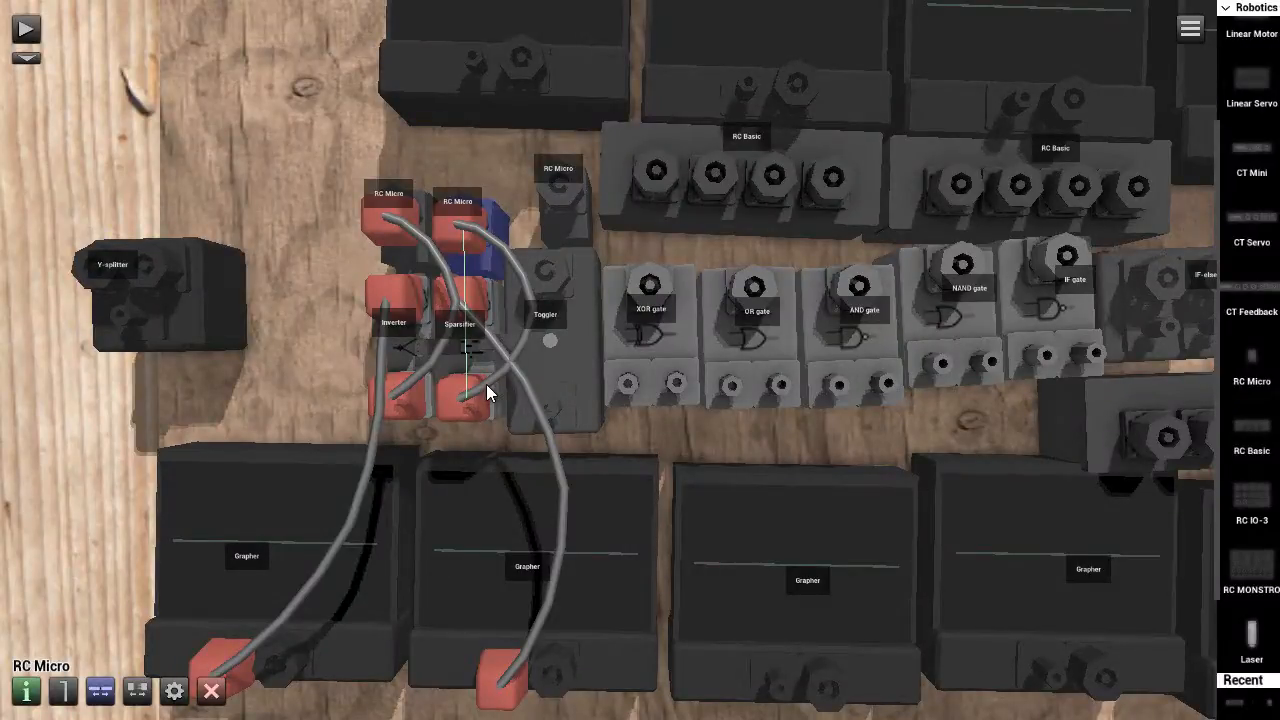
mouse_move(556, 340)
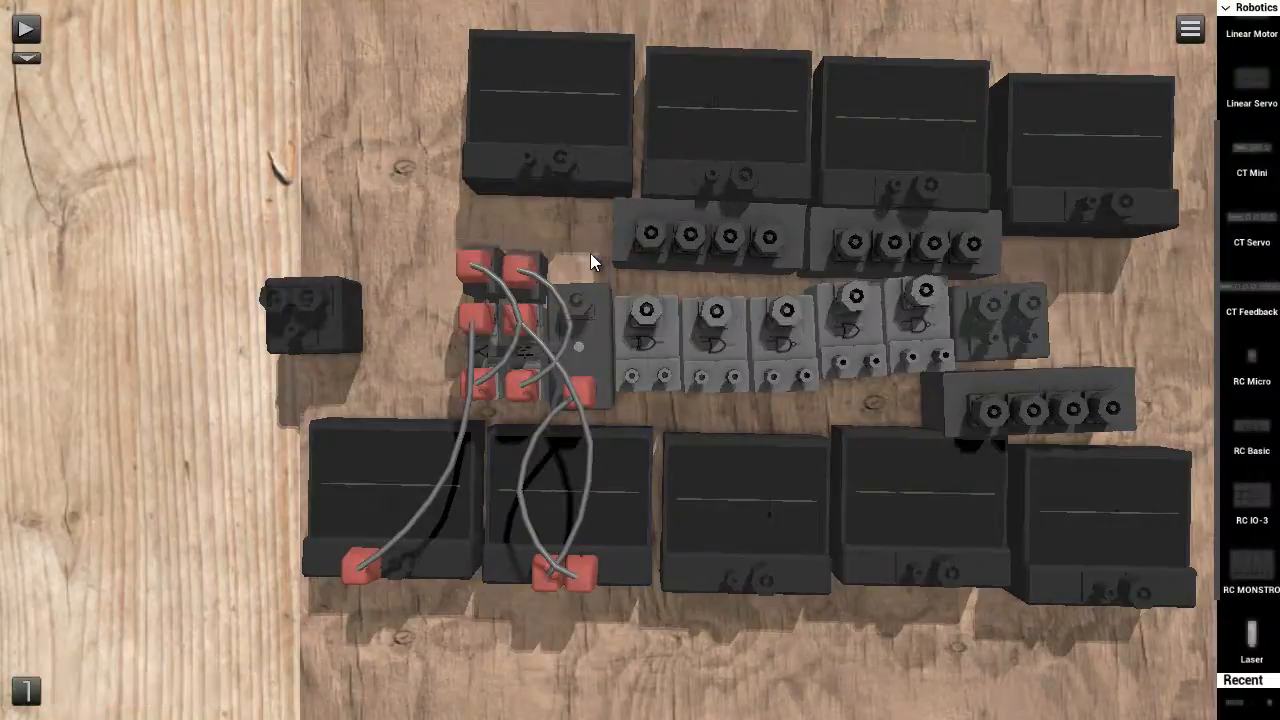
Step: Drag a signal cable from an RC Micro output toward the sparsifier input
left_click(26, 28)
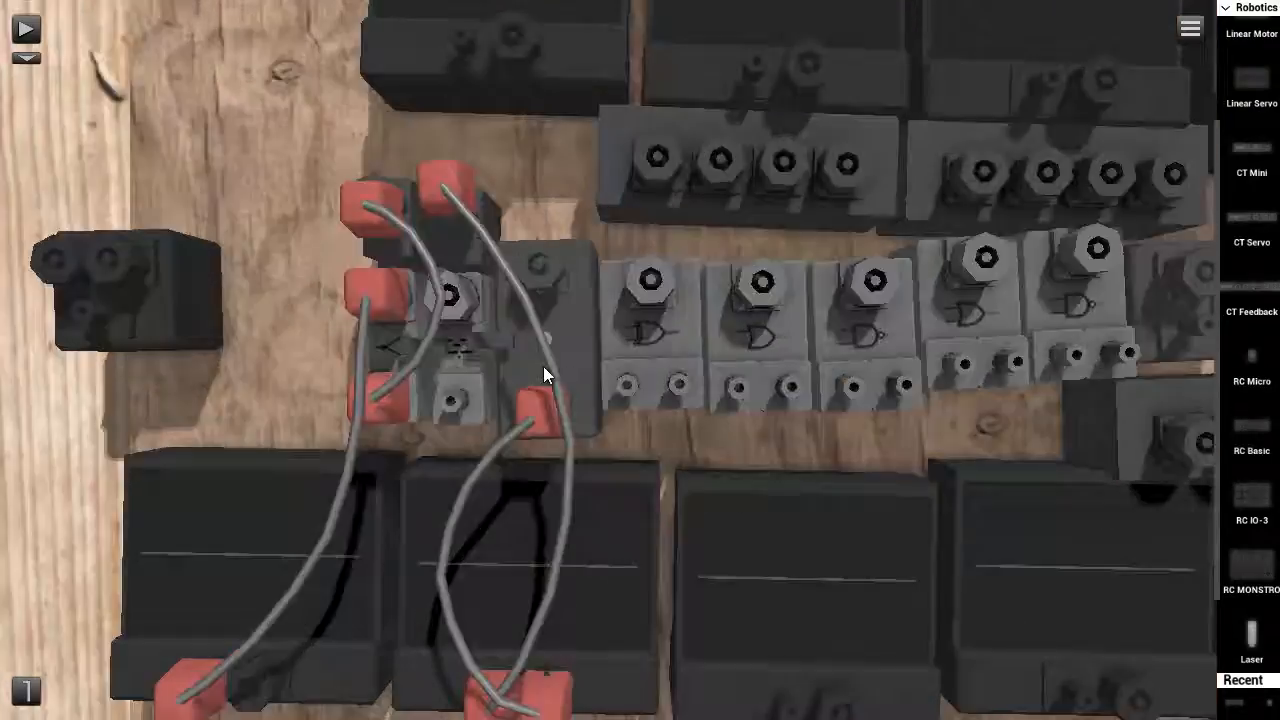
Step: Cable the Toggler to the RC Micro's OUT0 value
left_click(540, 330)
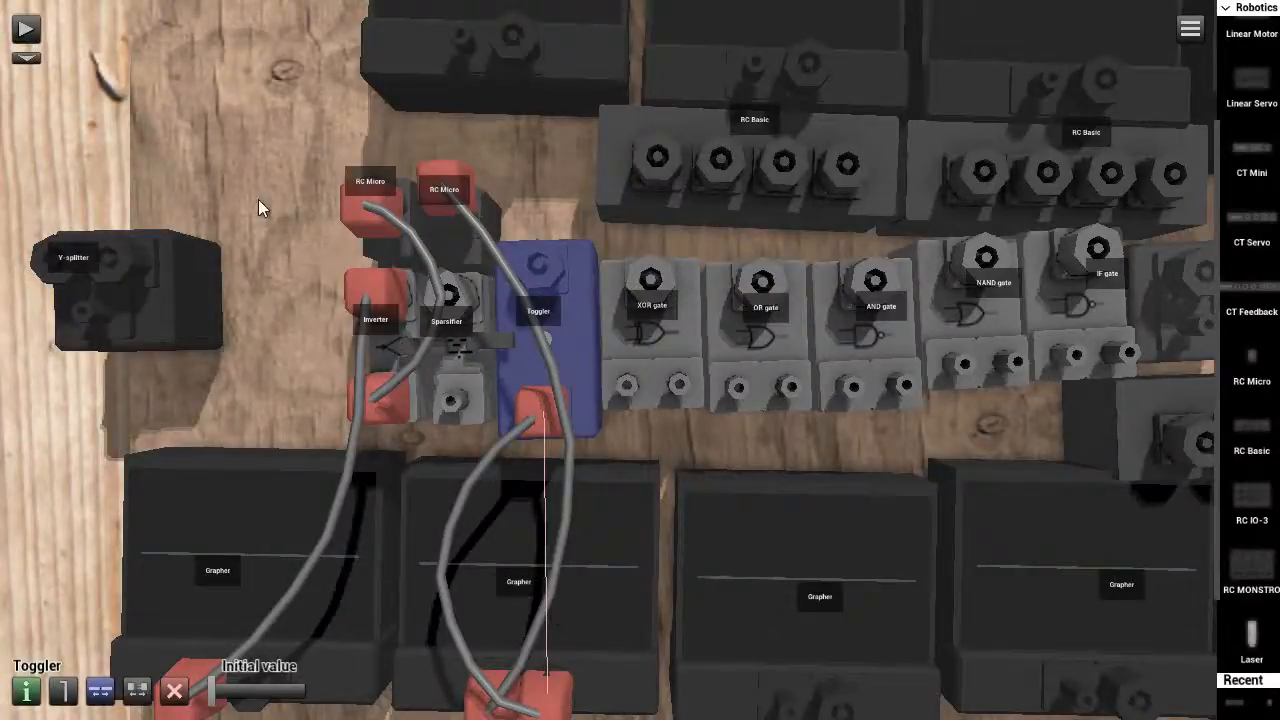
left_click(24, 28)
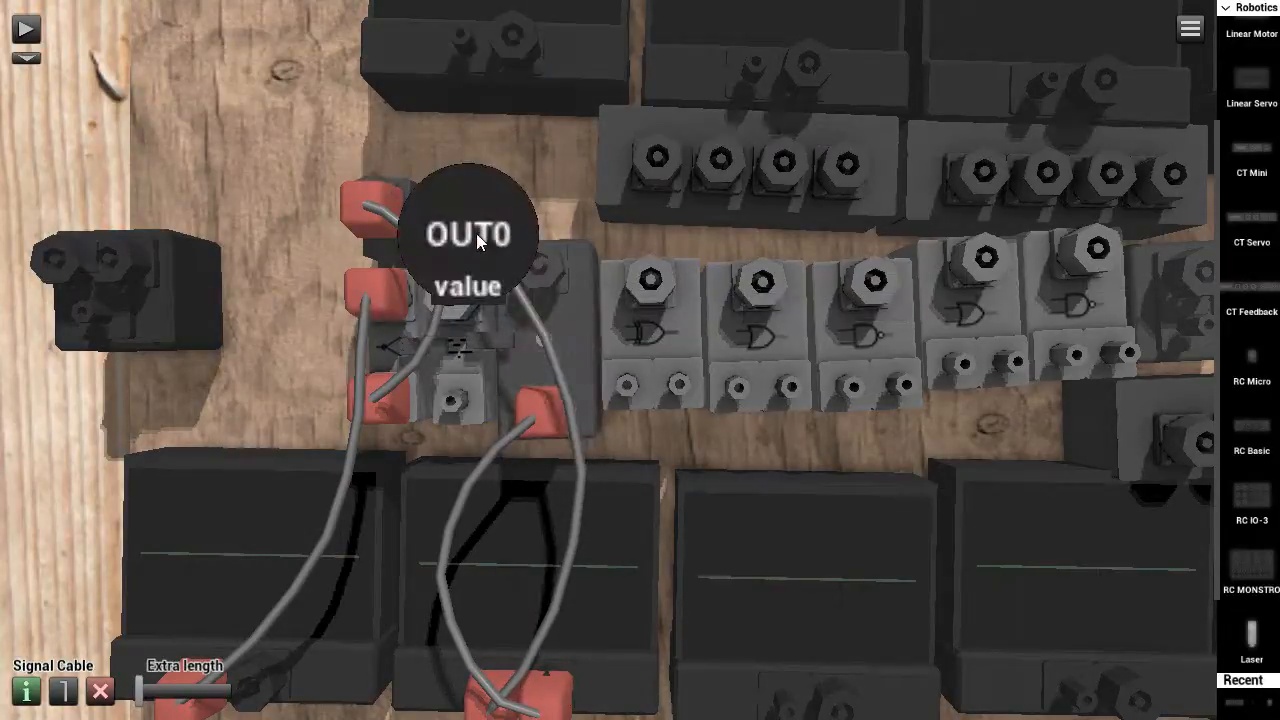
left_click(24, 28)
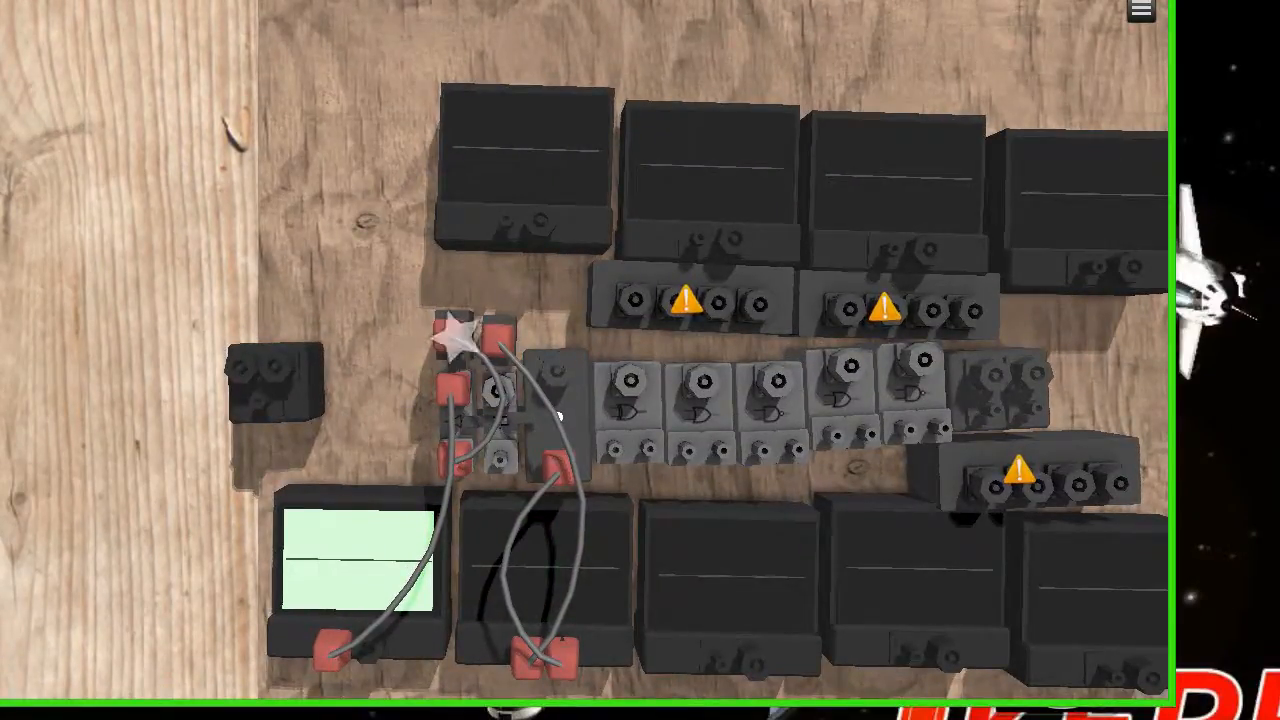
mouse_move(190, 518)
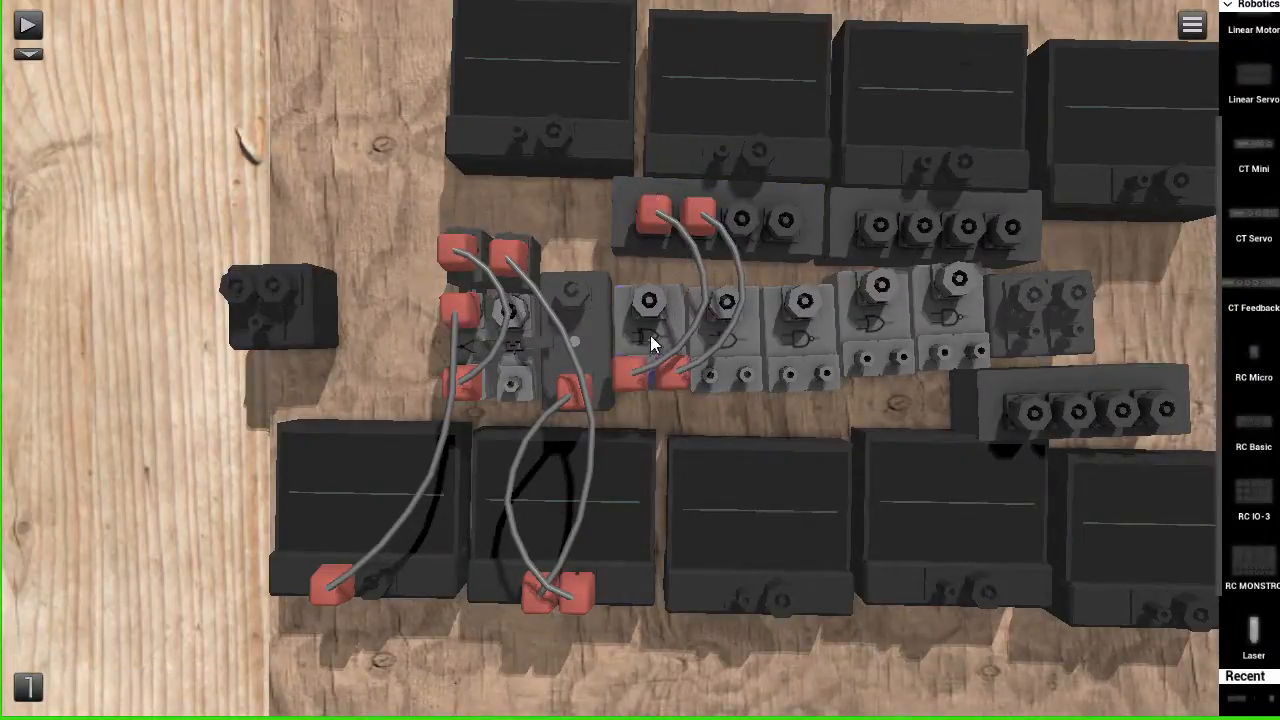
Step: Select the new RC Basic and assign slider widgets to its OUT0 and OUT1 outputs
left_click(28, 24)
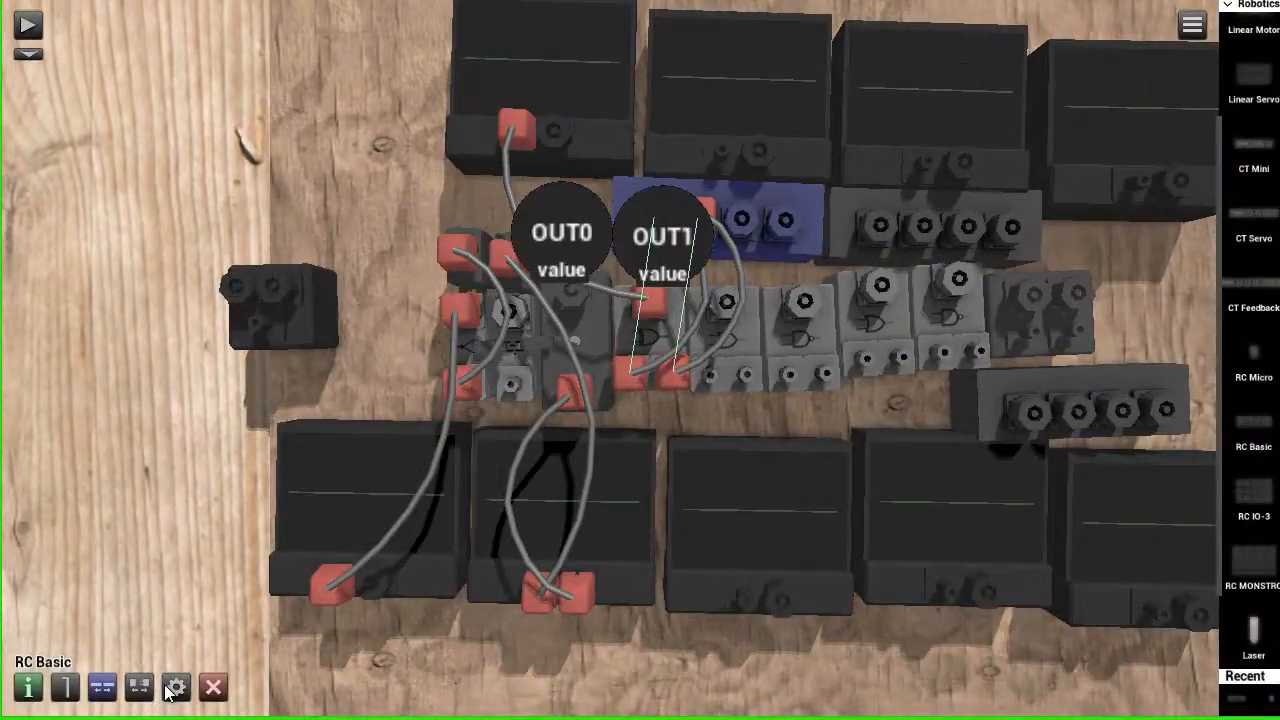
left_click(176, 688)
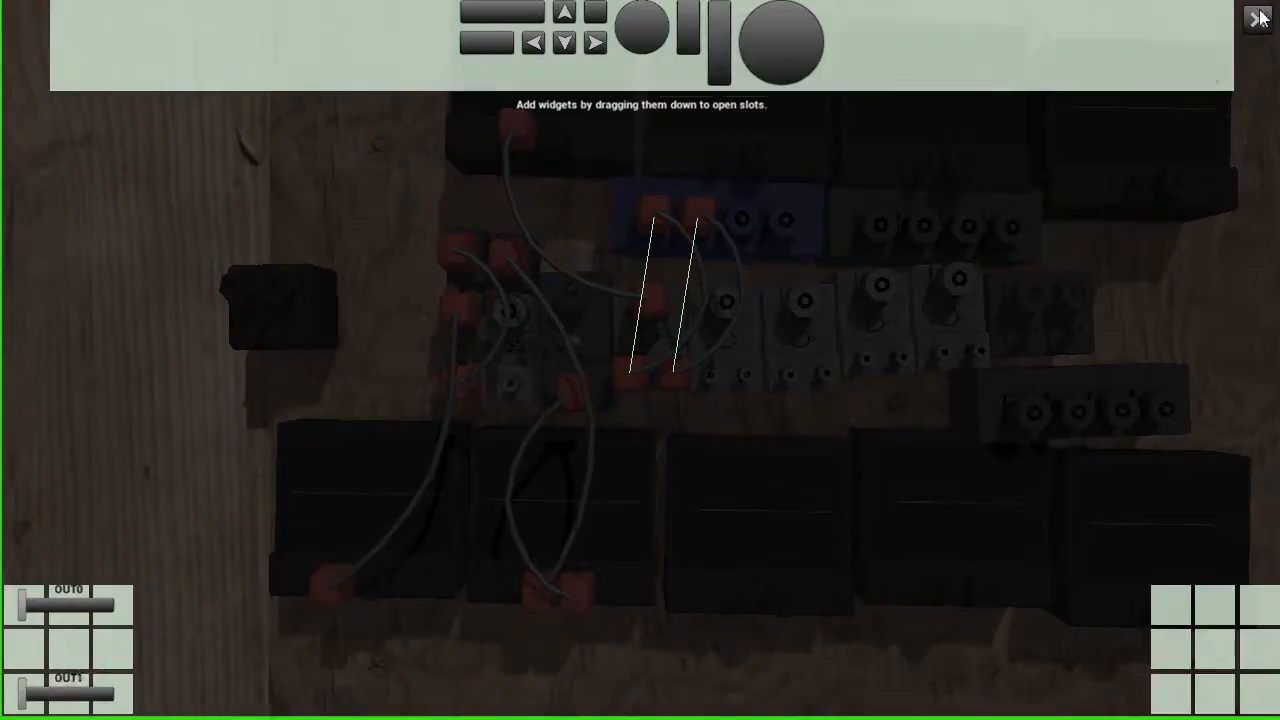
left_click(1258, 18)
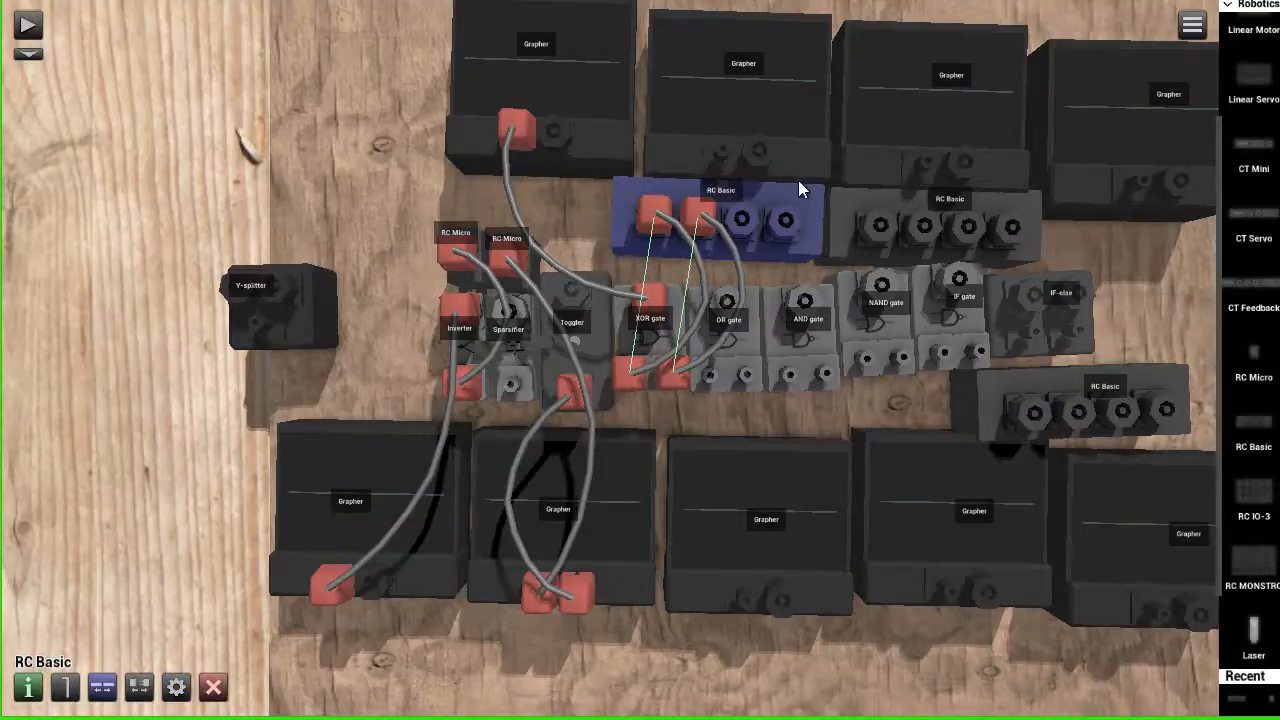
mouse_move(744, 256)
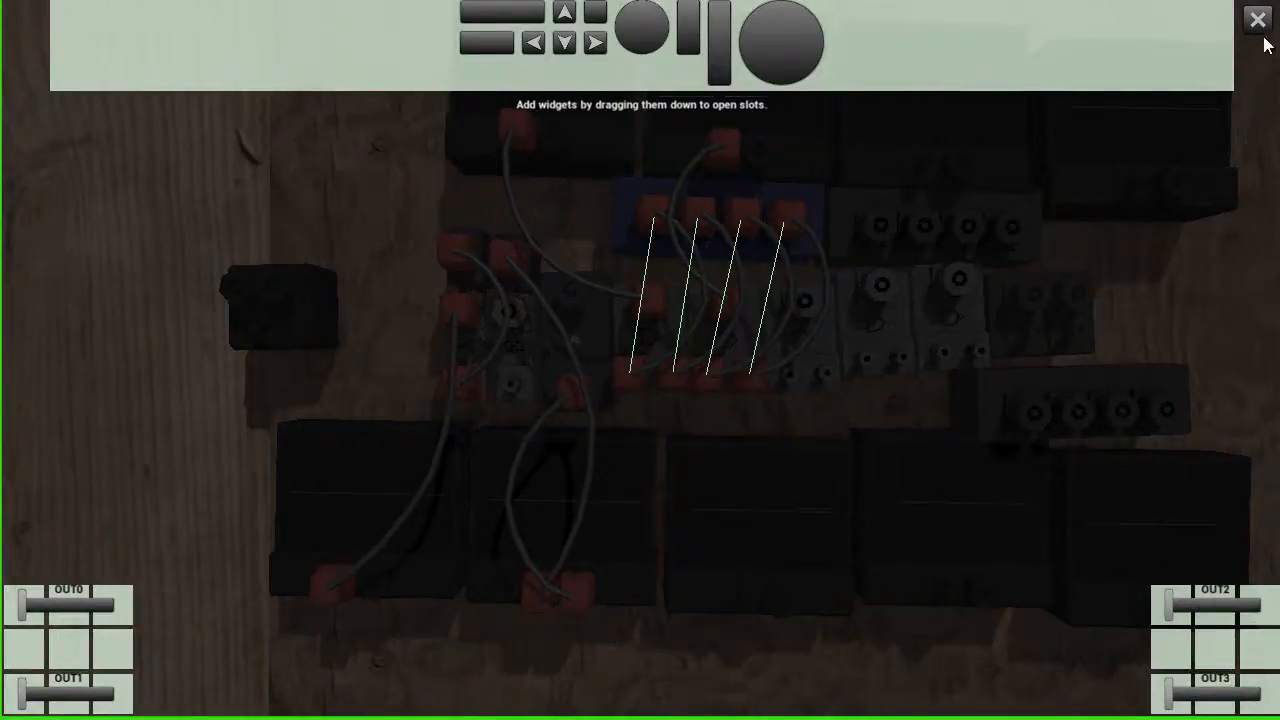
Step: Close the widget layout and run cables from each gate output up to the top graphers
left_click(1256, 20)
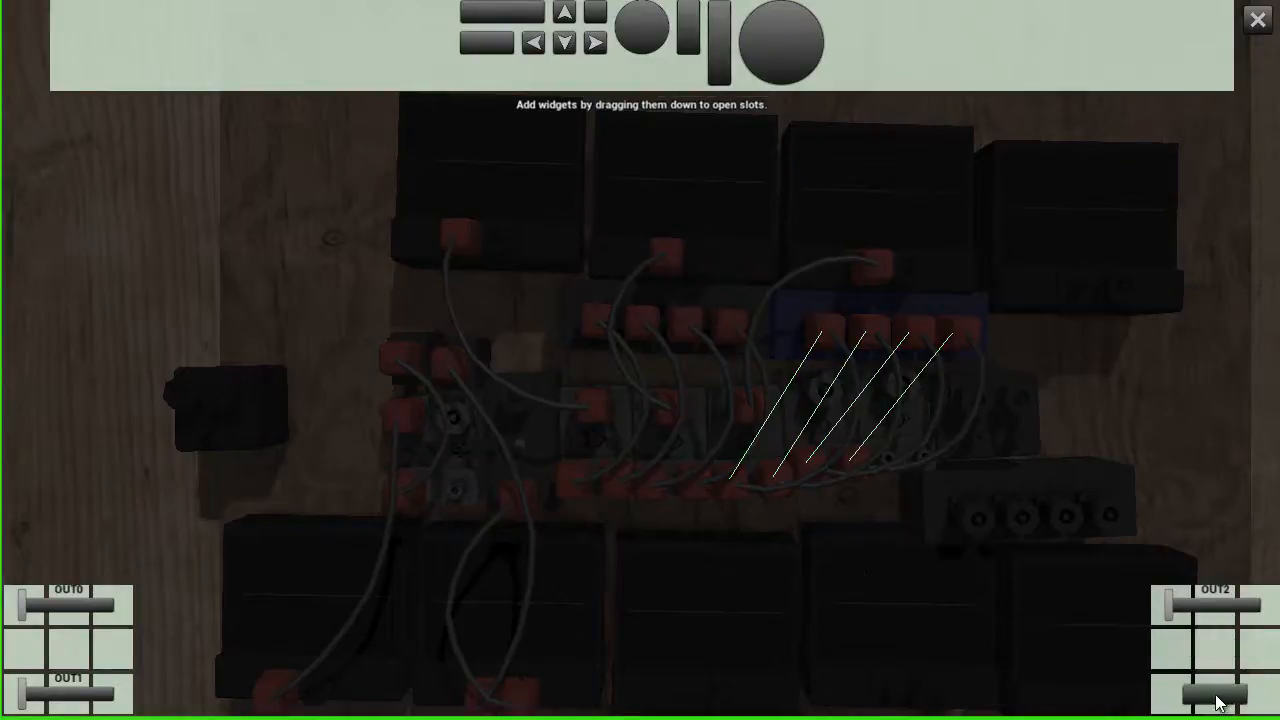
left_click(1256, 20)
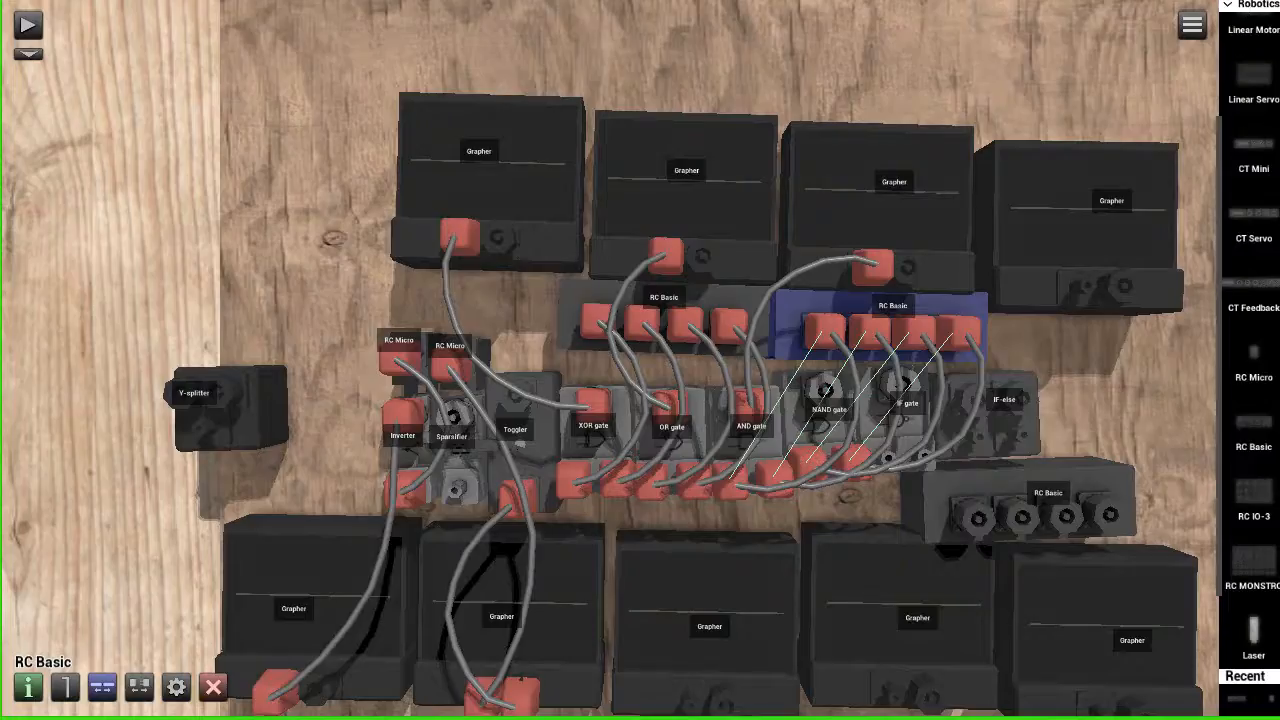
Step: Cable the NAND and IF gate outputs to the top-right graphers
left_click(28, 24)
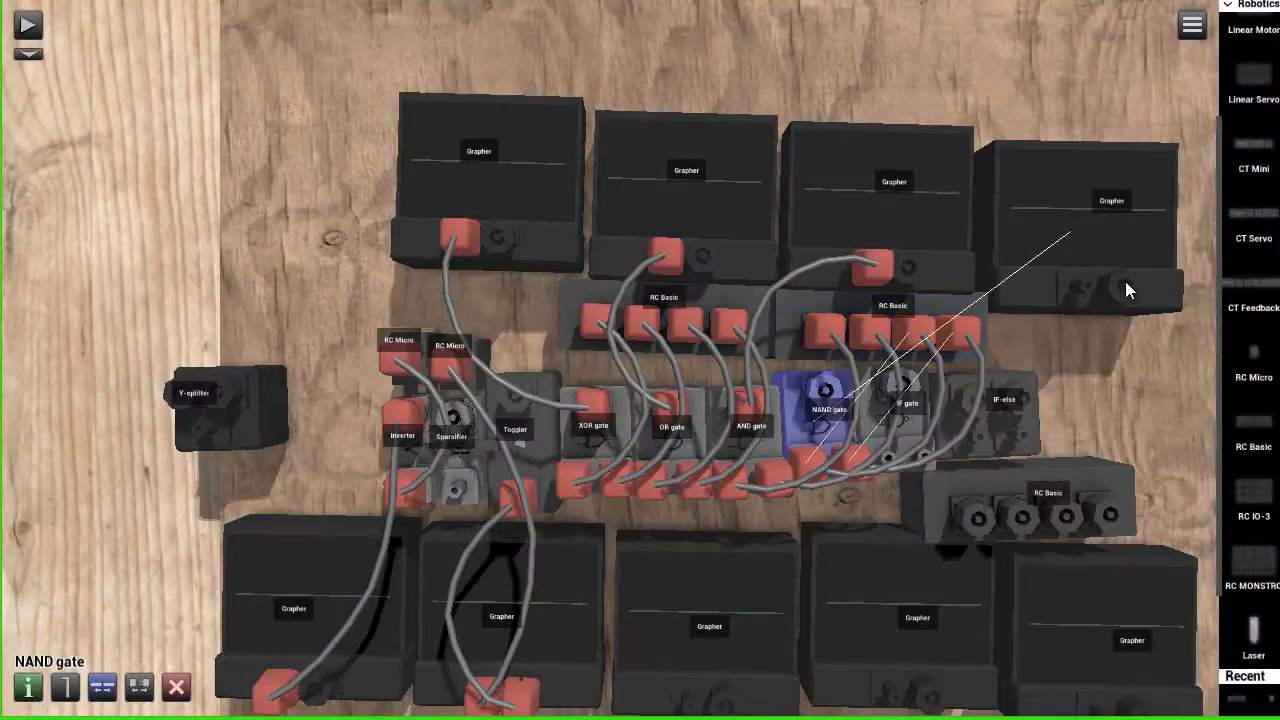
left_click(28, 24)
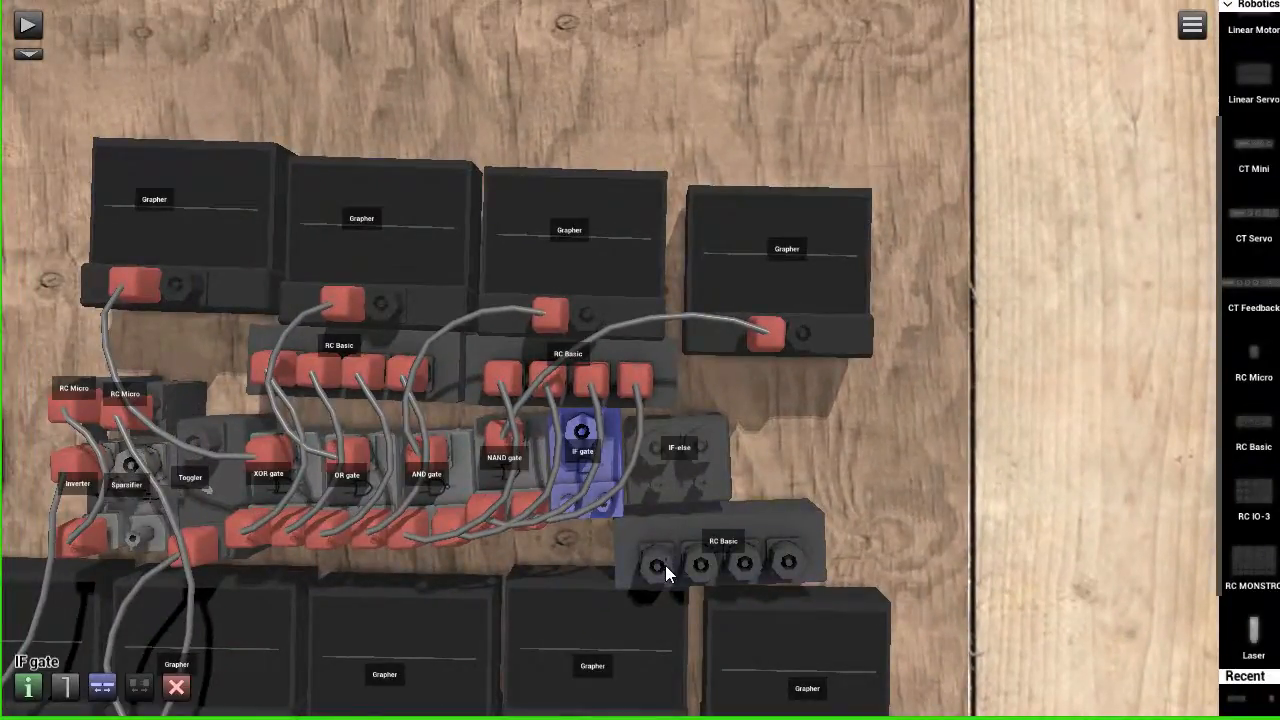
Step: Run the simulation, toggle a controller output slider to test the gates, then cable the lower-right RC Basic to the IF and if-else gates
left_click(722, 560)
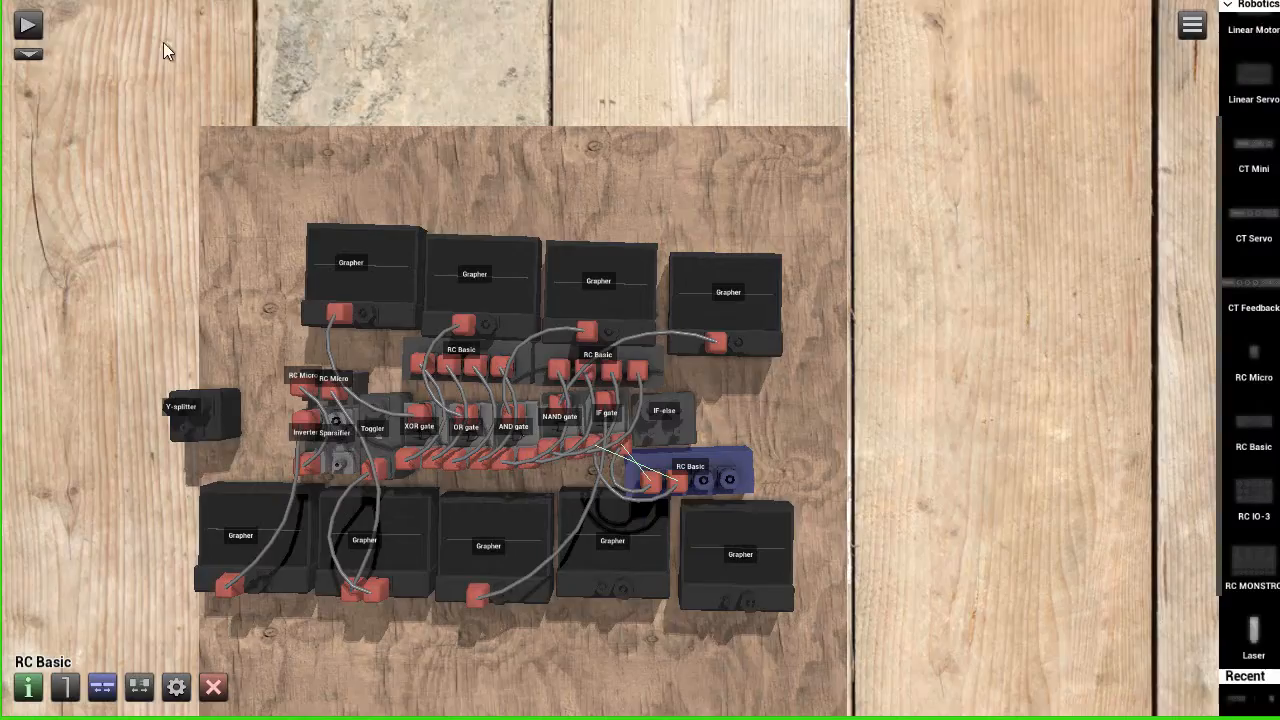
left_click(28, 24)
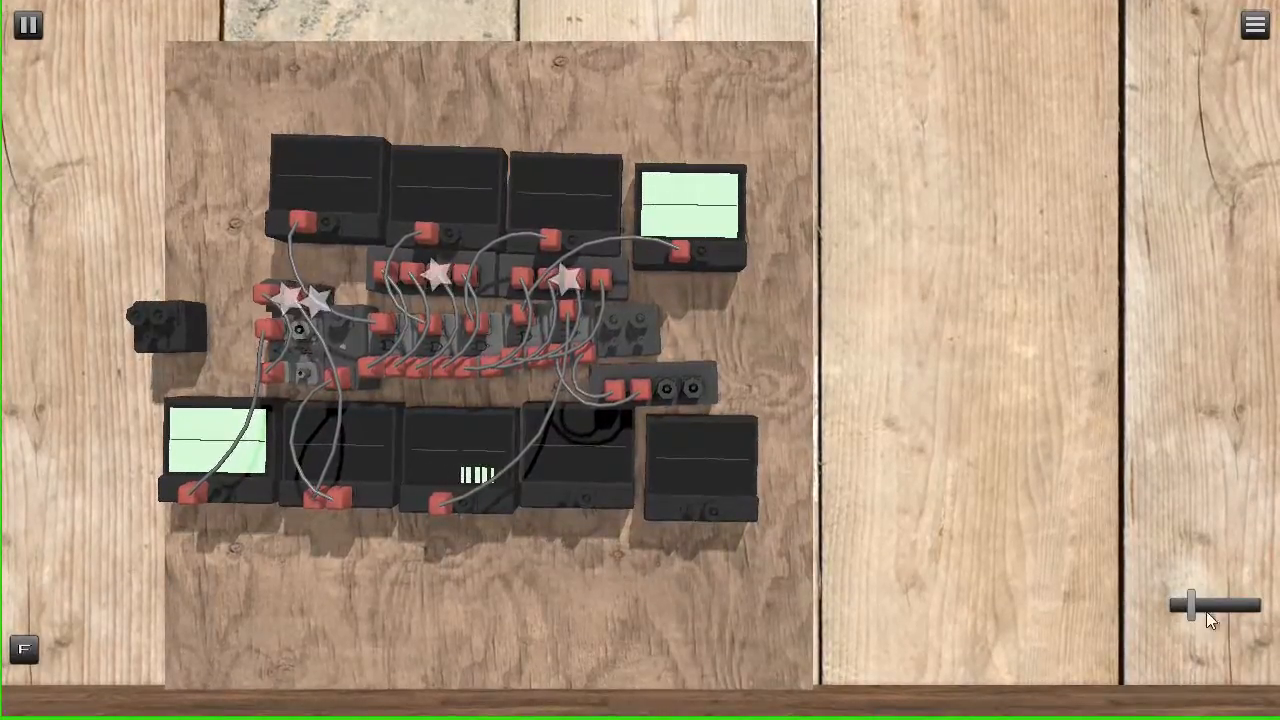
left_click_drag(1180, 604, 1240, 604)
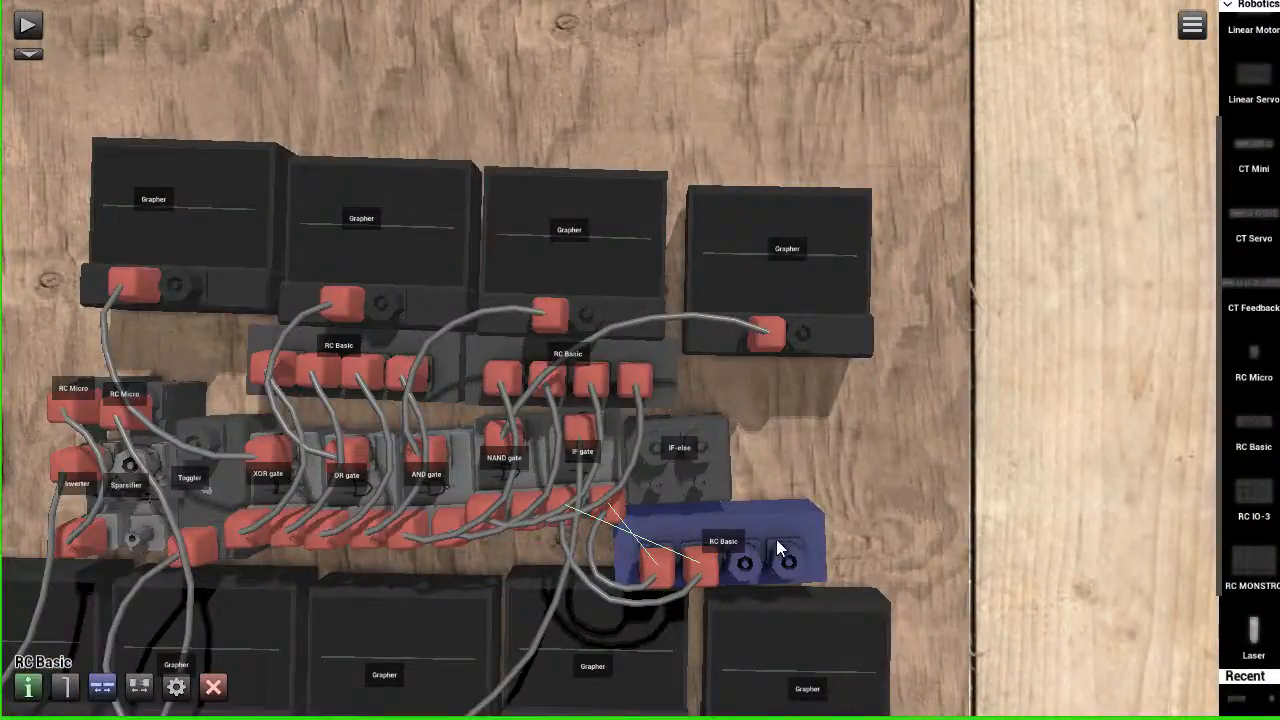
mouse_move(668, 476)
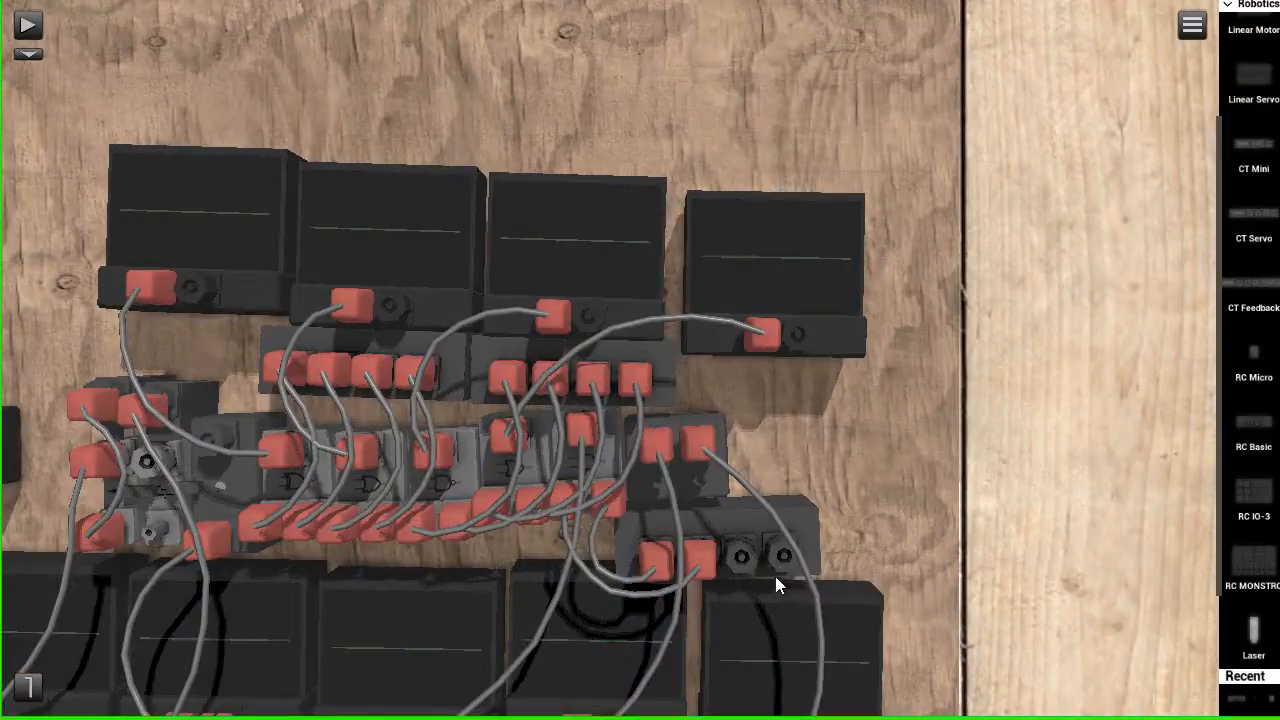
Step: Add two OUT slider widgets to the lower-right RC Basic, then browse the Tools/effects component category
left_click(720, 536)
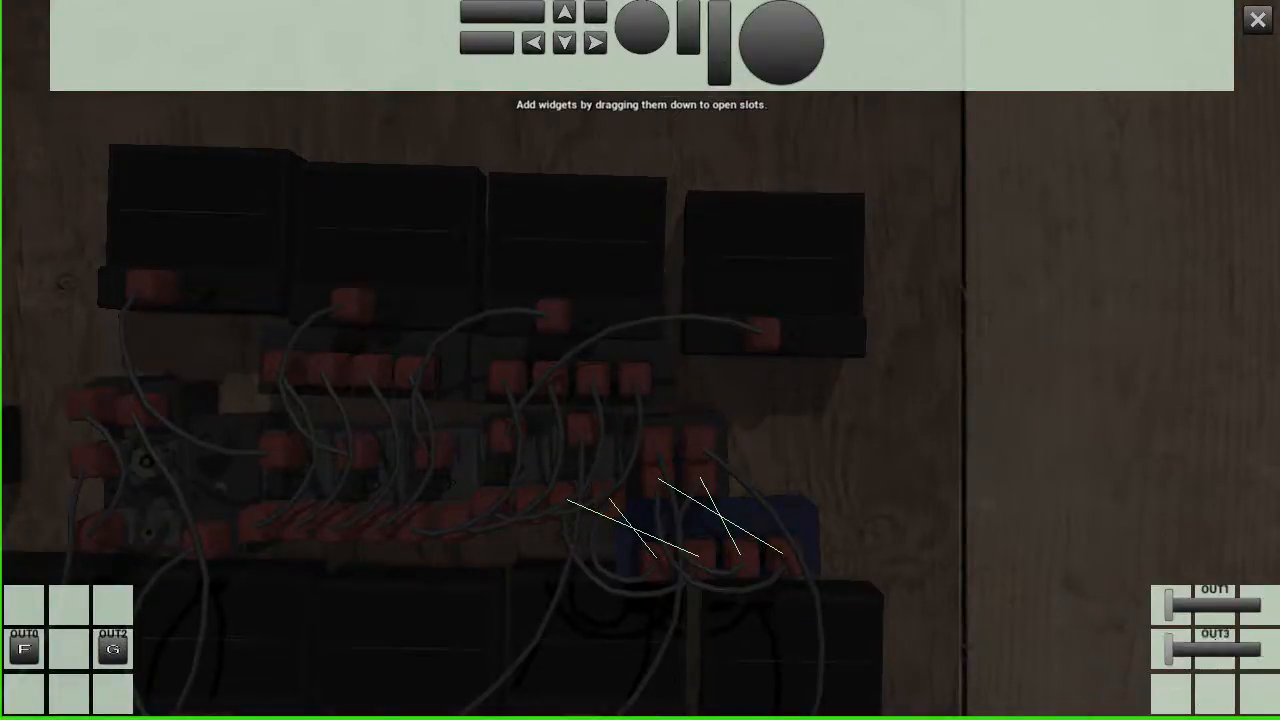
left_click(1256, 20)
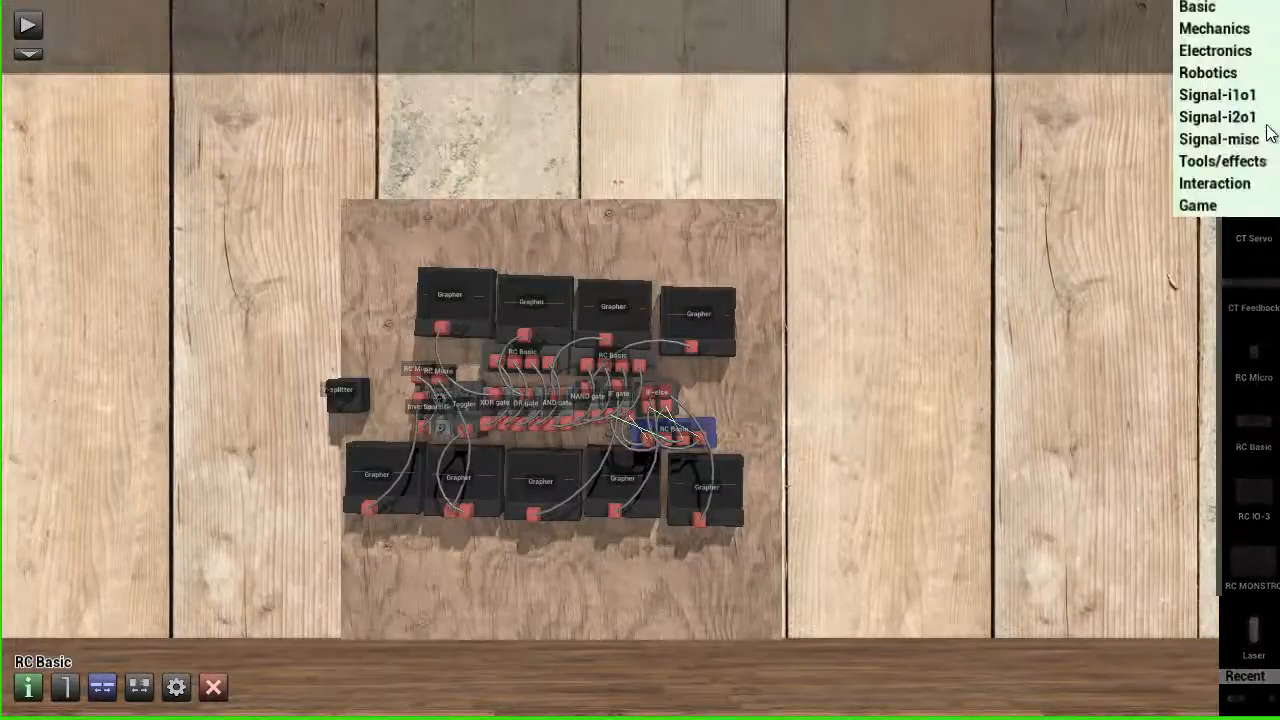
left_click(1222, 160)
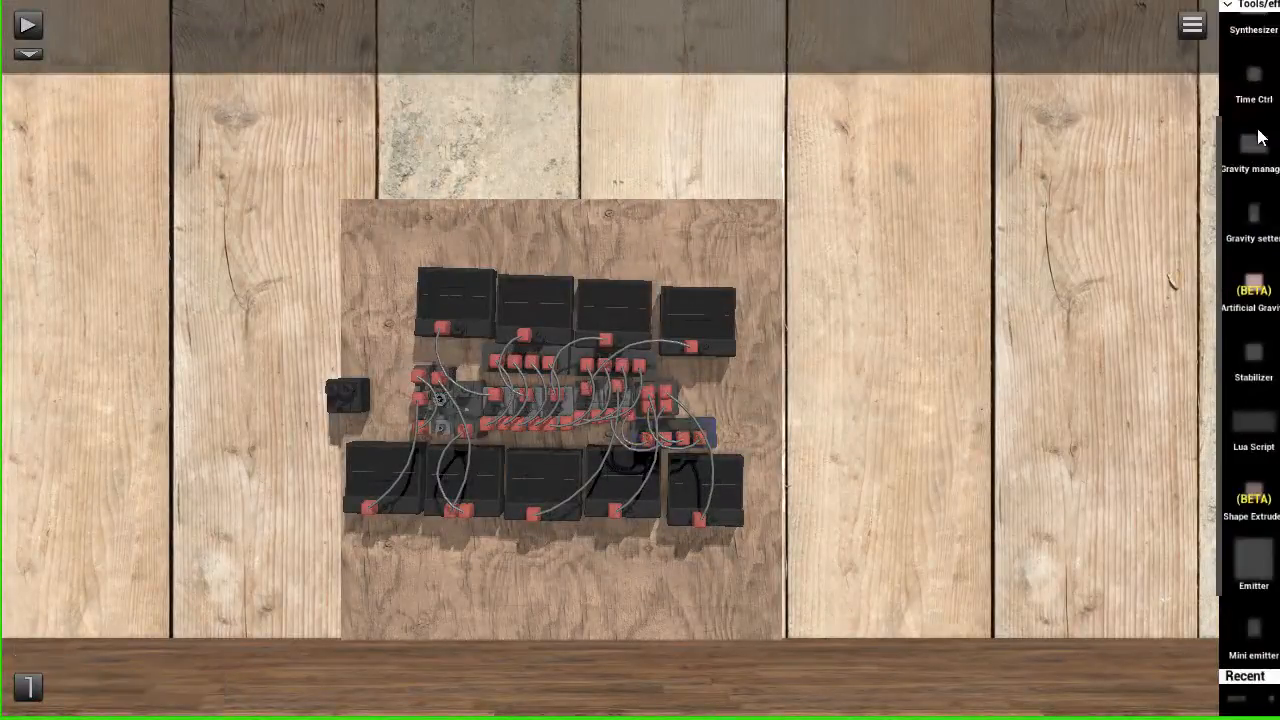